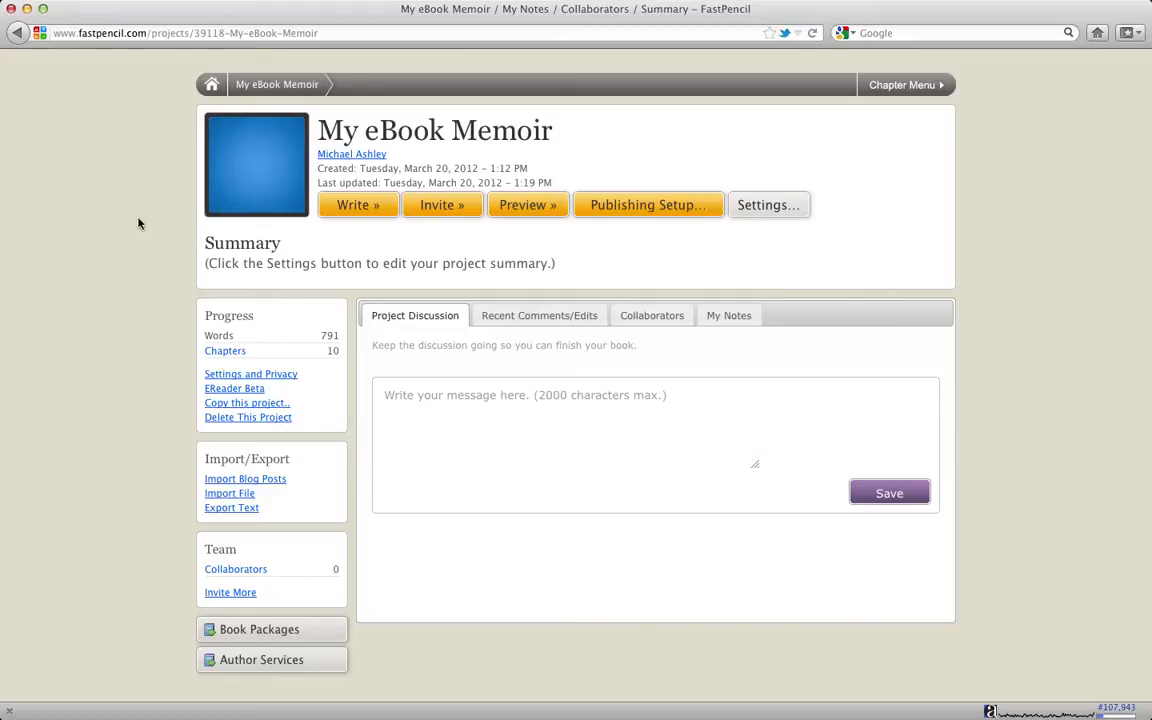
pyautogui.moveTo(175, 335)
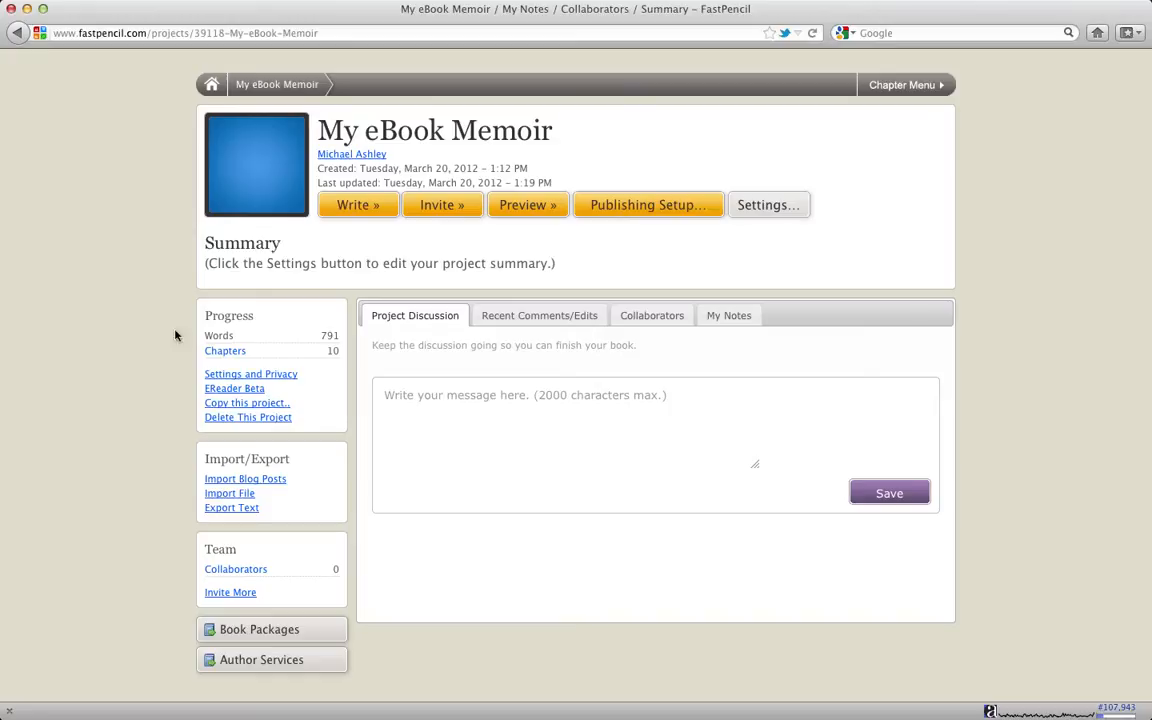
pyautogui.moveTo(245, 478)
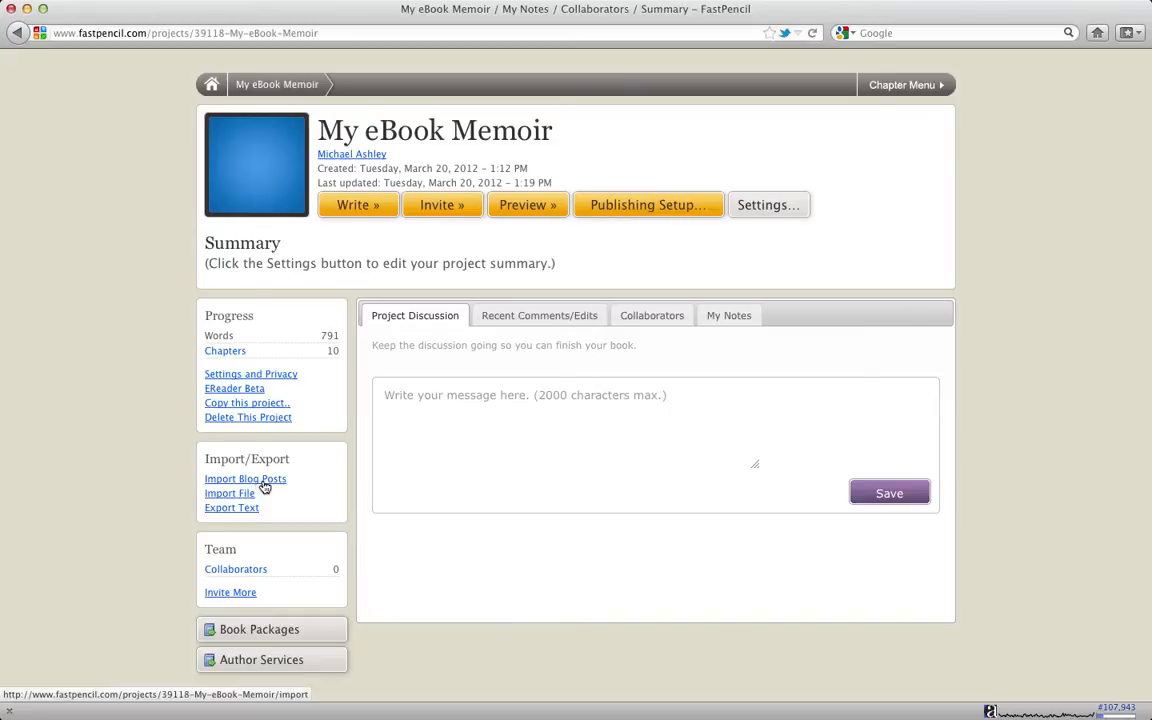
pyautogui.click(245, 478)
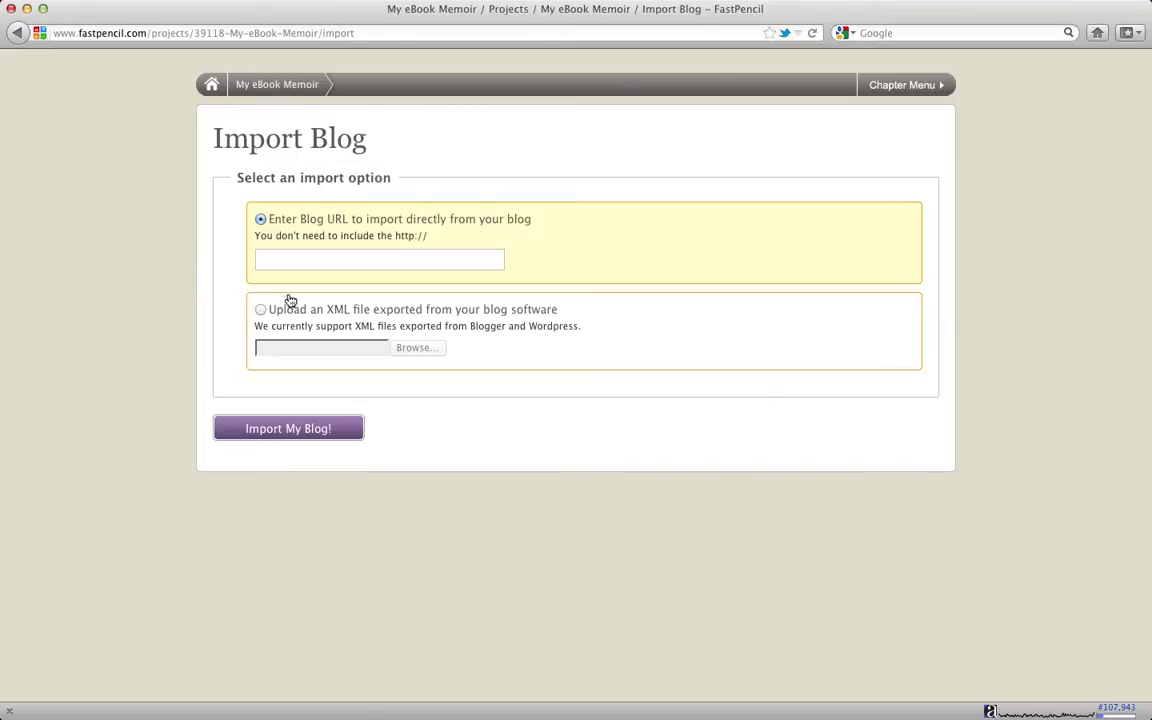
pyautogui.click(379, 259)
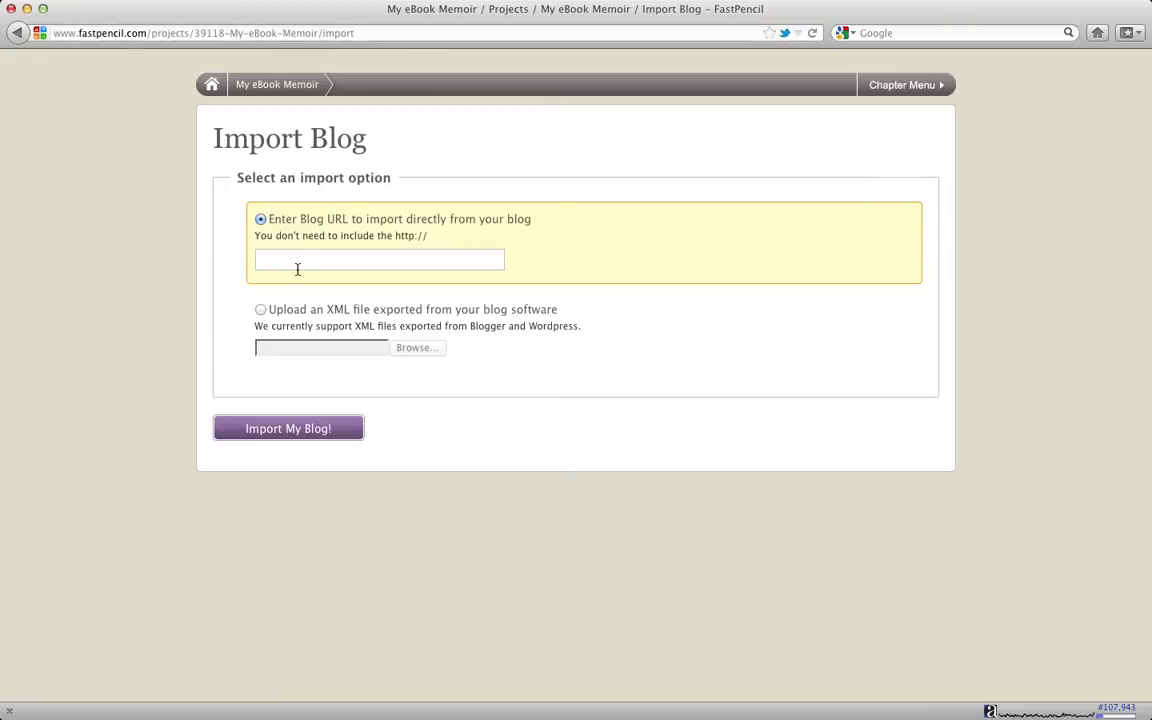
pyautogui.moveTo(318, 262)
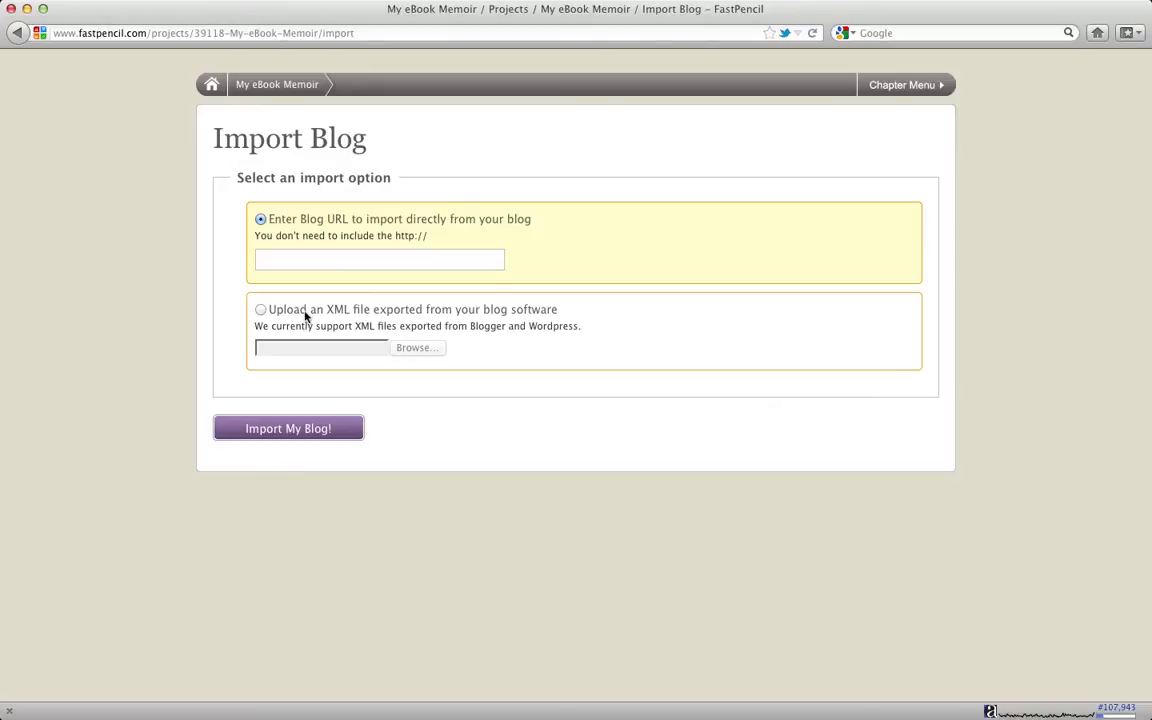
pyautogui.moveTo(428, 318)
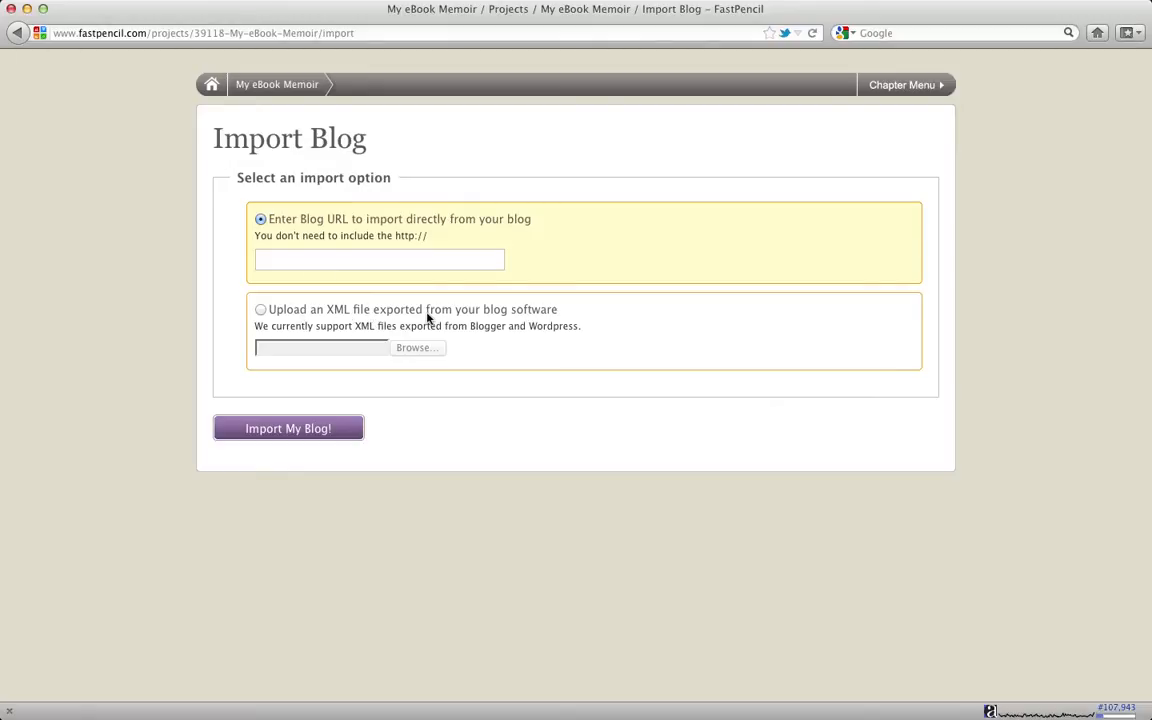
pyautogui.moveTo(503, 328)
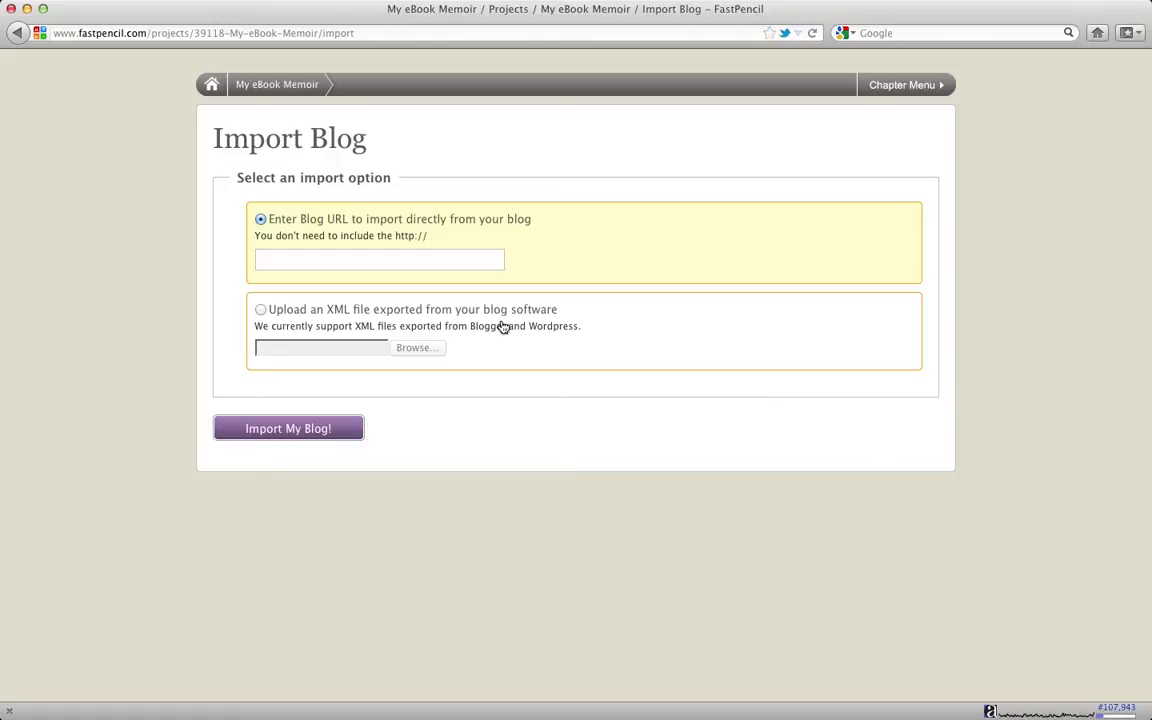
pyautogui.moveTo(320, 294)
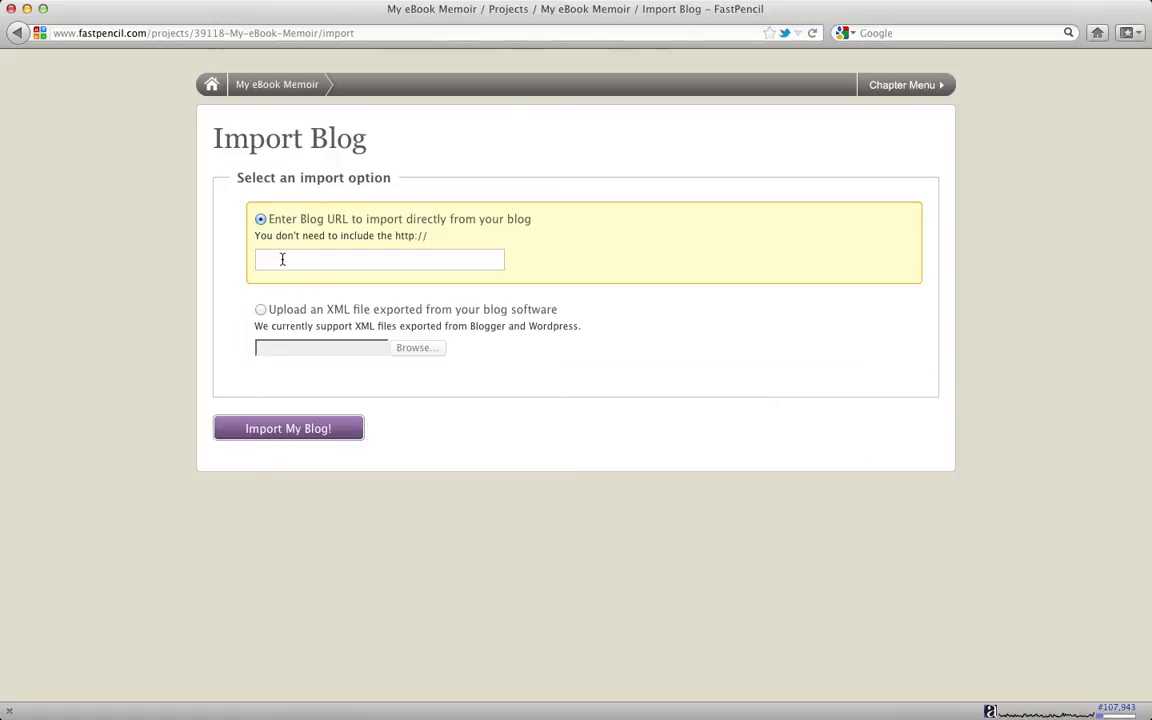
pyautogui.click(379, 259)
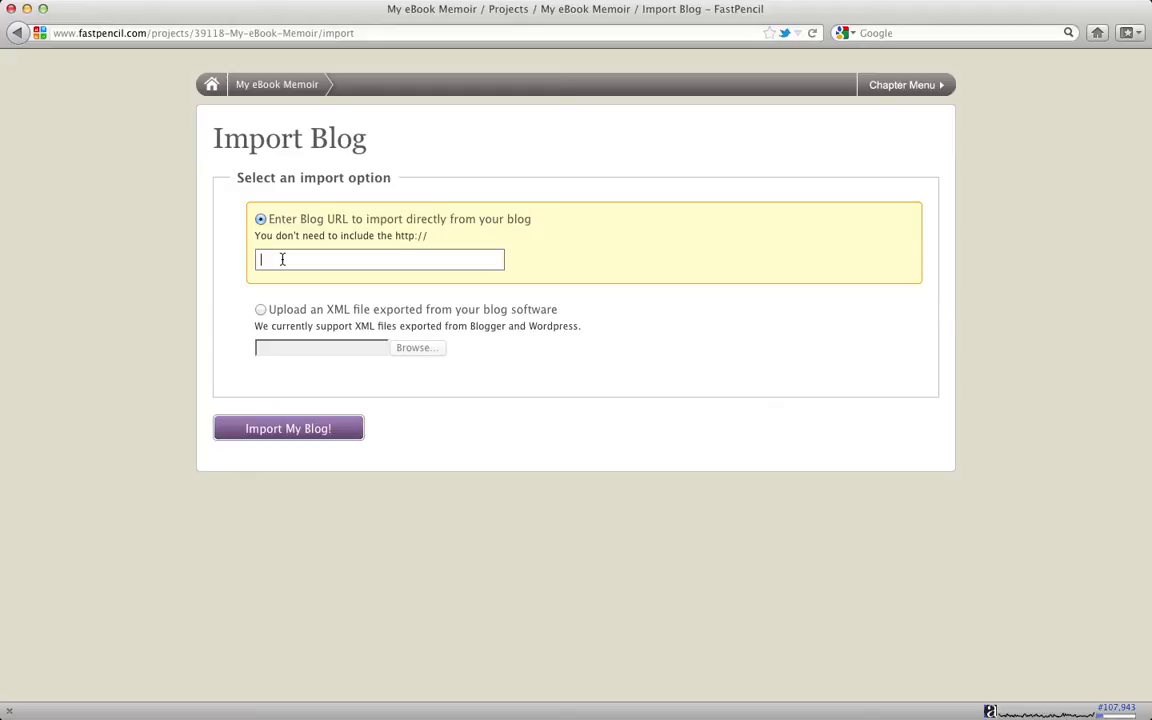
pyautogui.write('bajasurftrip.com')
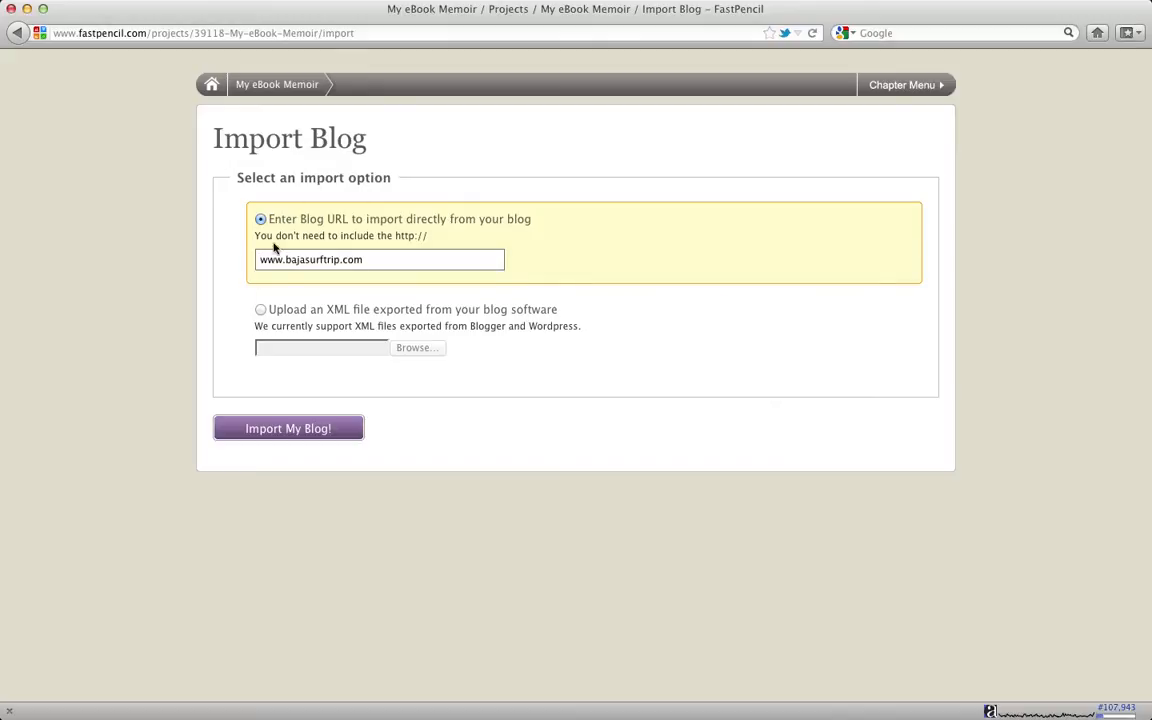
# Submit the URL, choose 'Get directly from Blog.', enter login details, and request blog entries
pyautogui.click(288, 428)
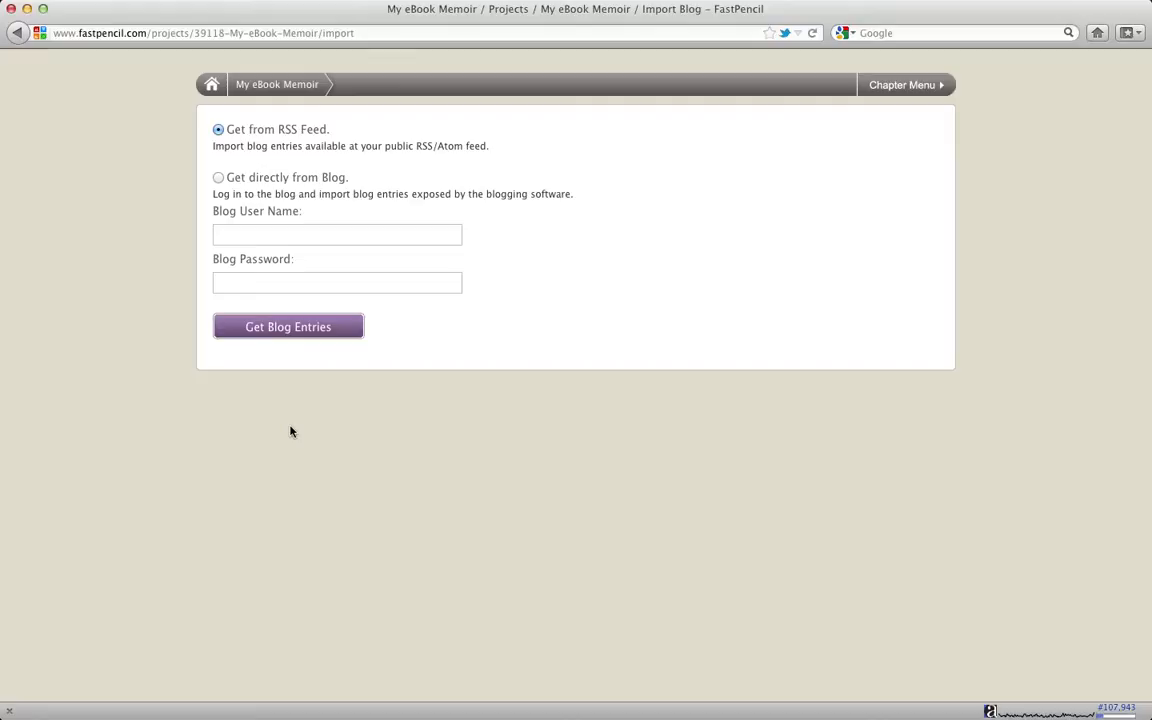
pyautogui.moveTo(310, 431)
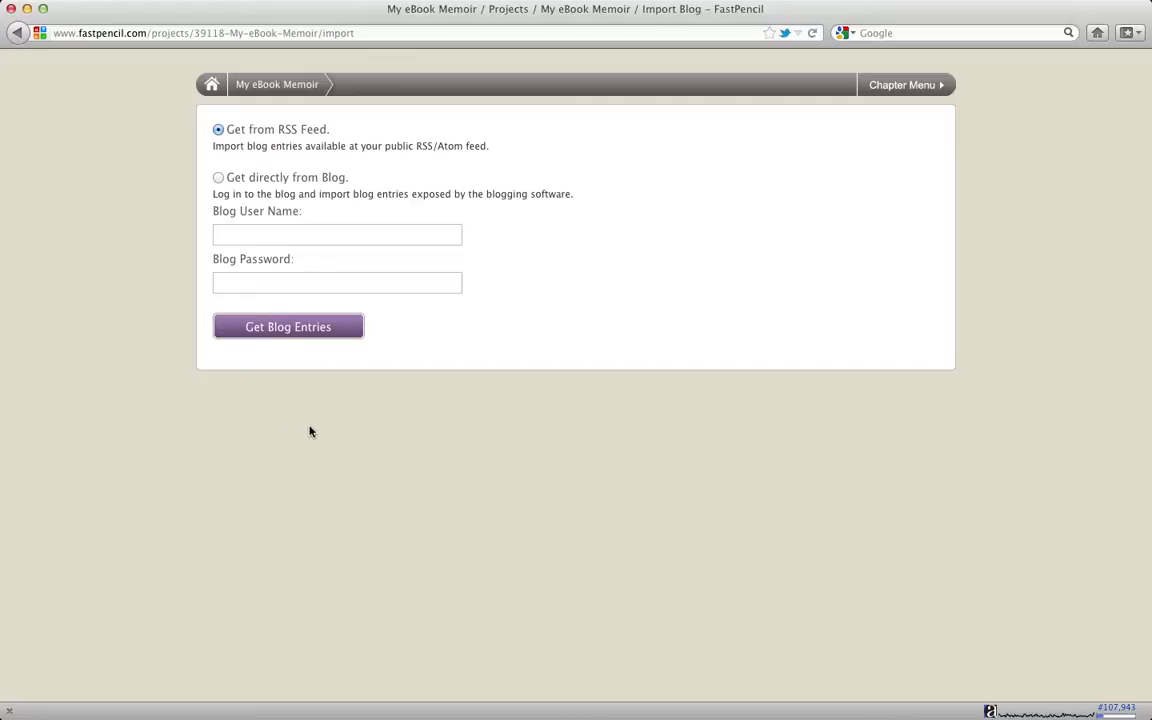
pyautogui.click(218, 177)
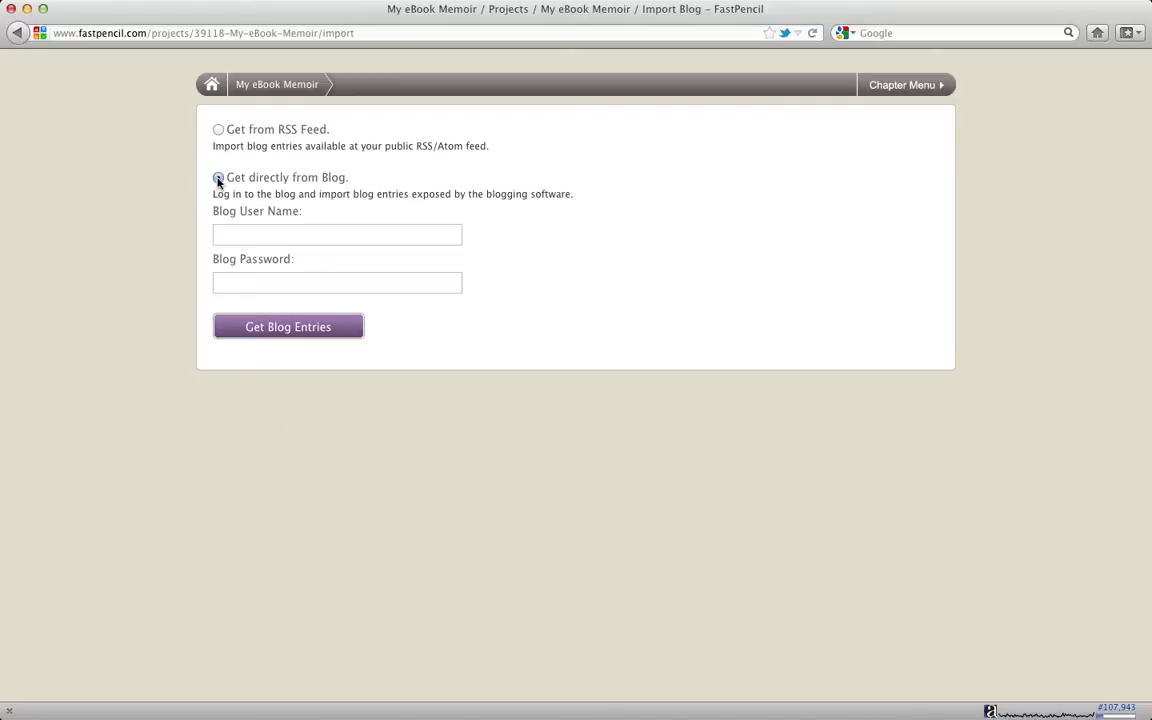
pyautogui.click(218, 177)
pyautogui.write('setupsystems1')
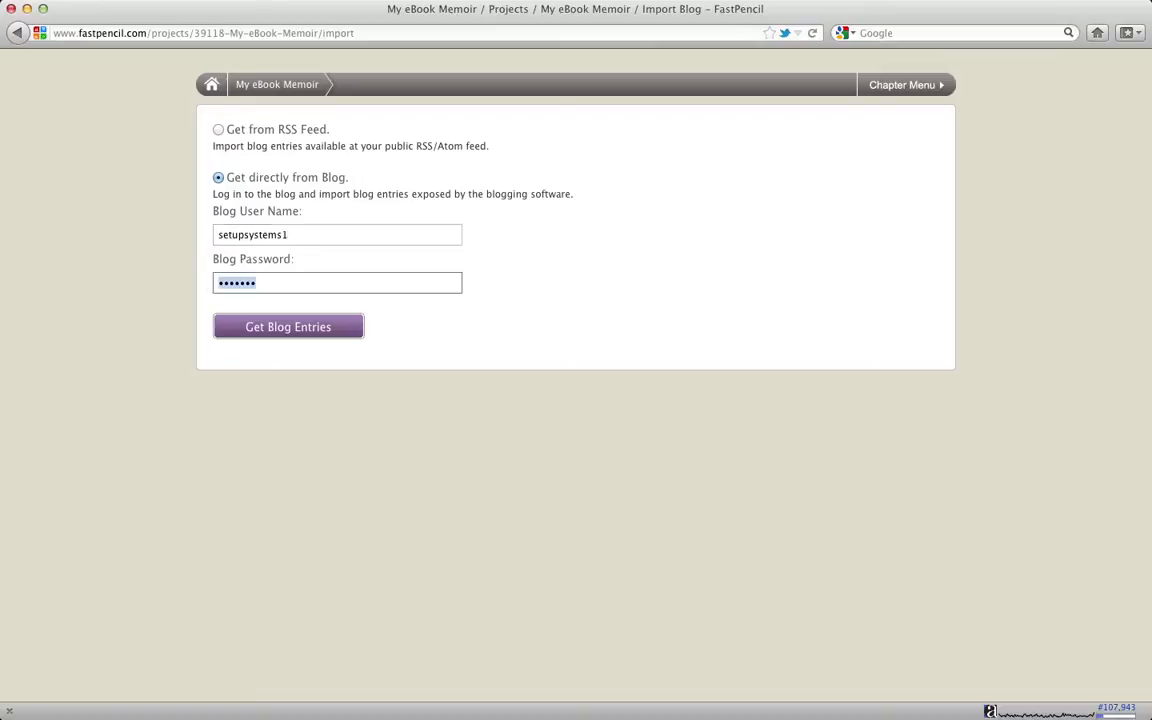
pyautogui.click(288, 327)
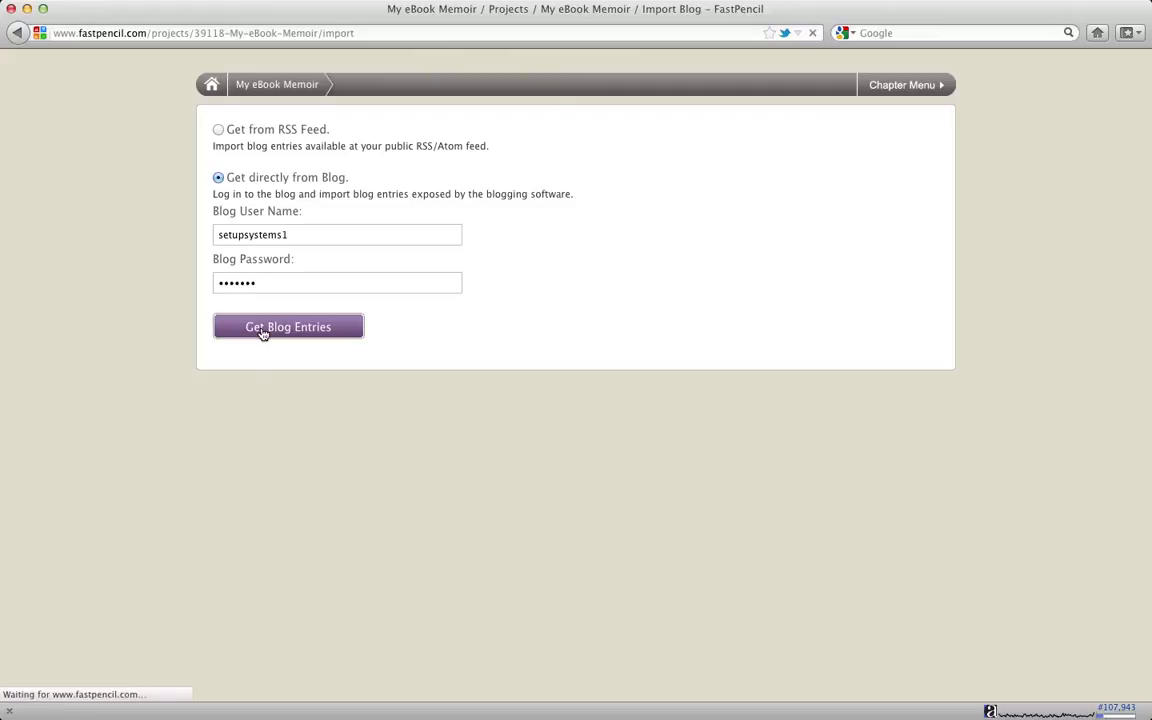
# Clear all entries, tick the four posts from Kite Surfing San Carlos to La Bocana, and import them
pyautogui.click(288, 327)
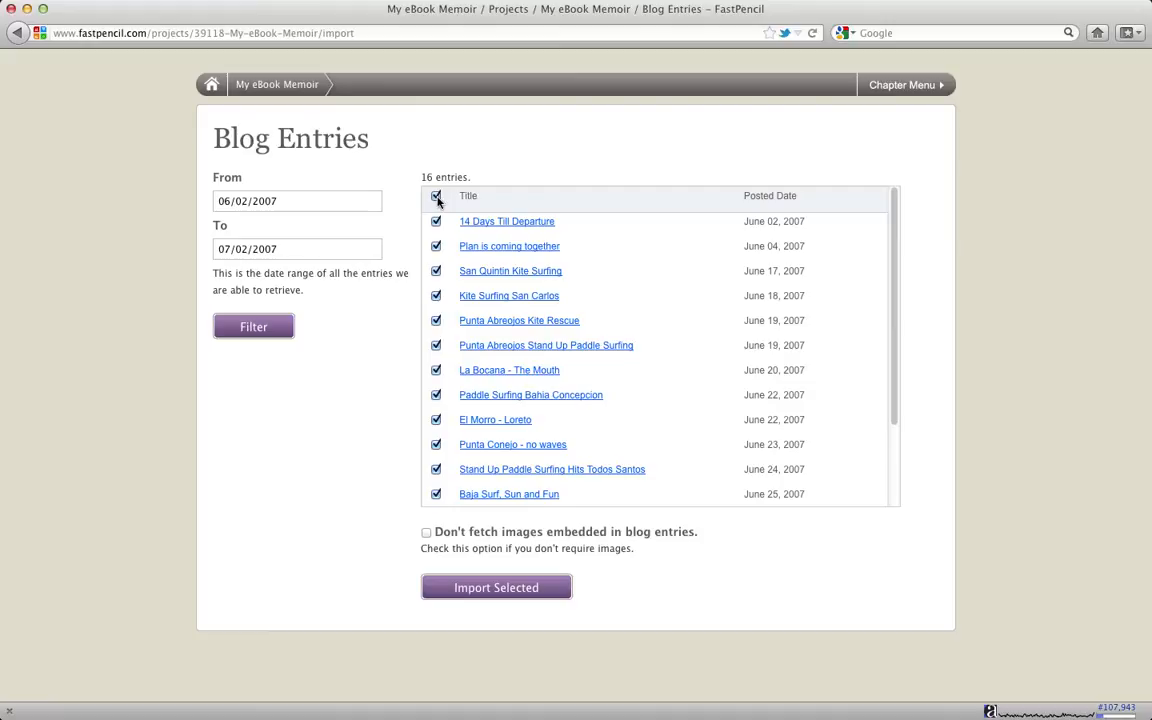
pyautogui.click(436, 195)
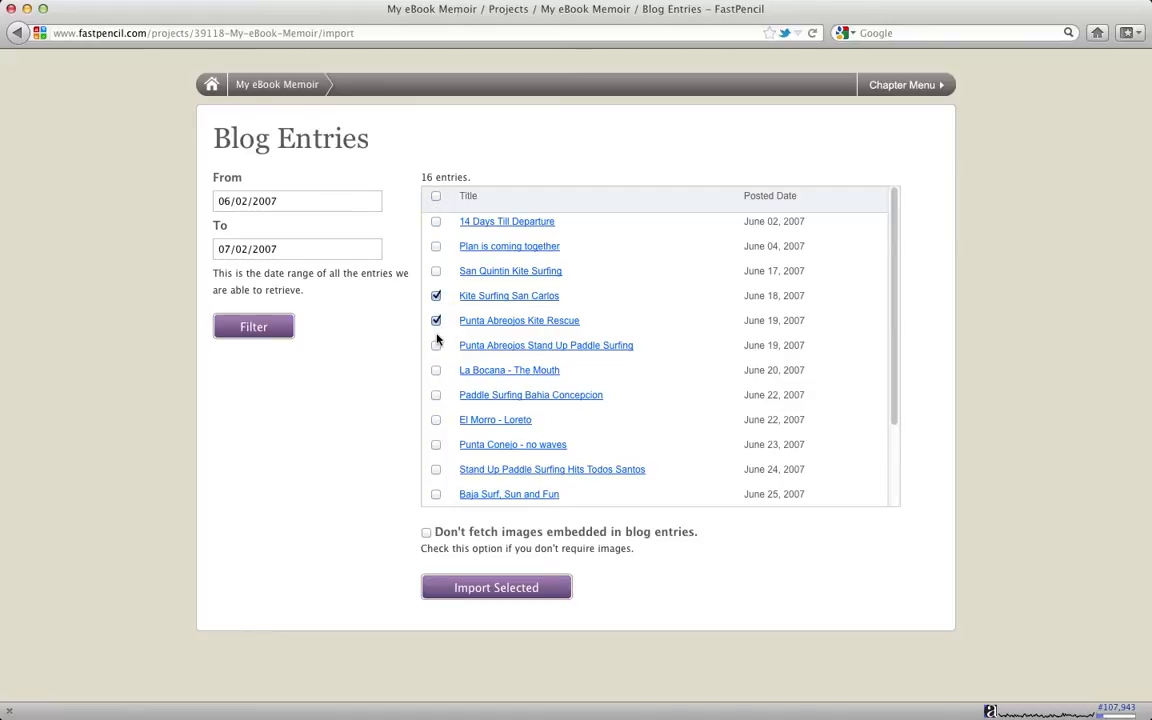
pyautogui.click(436, 345)
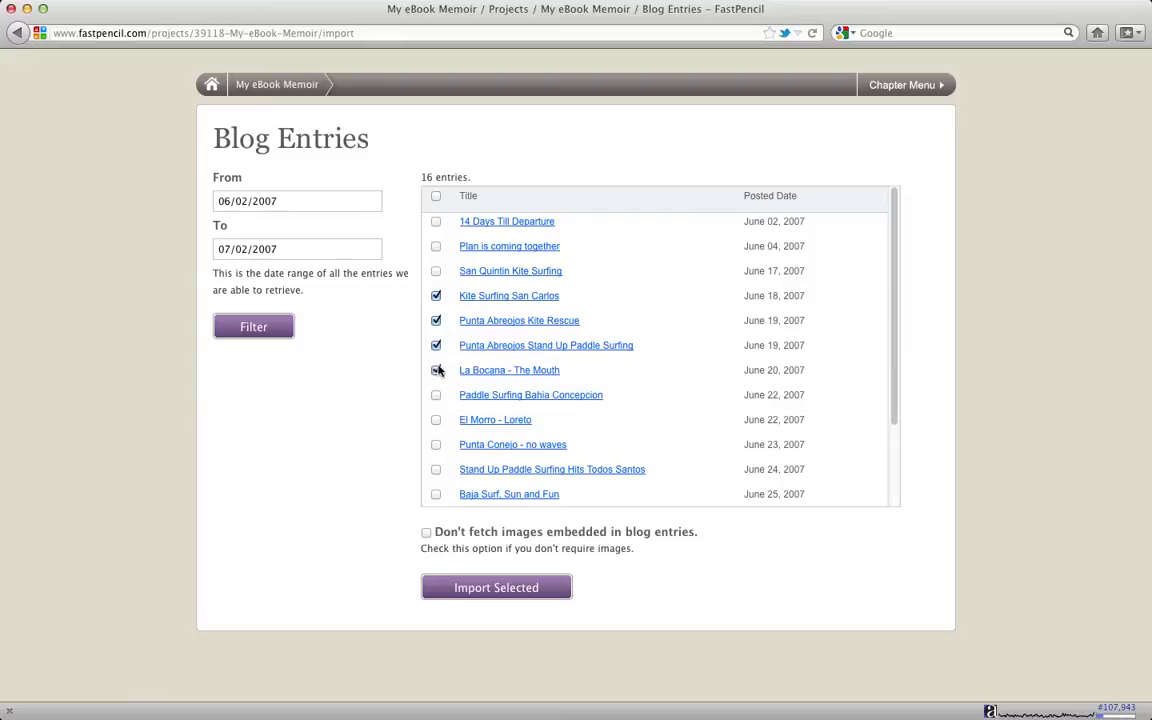
pyautogui.click(436, 370)
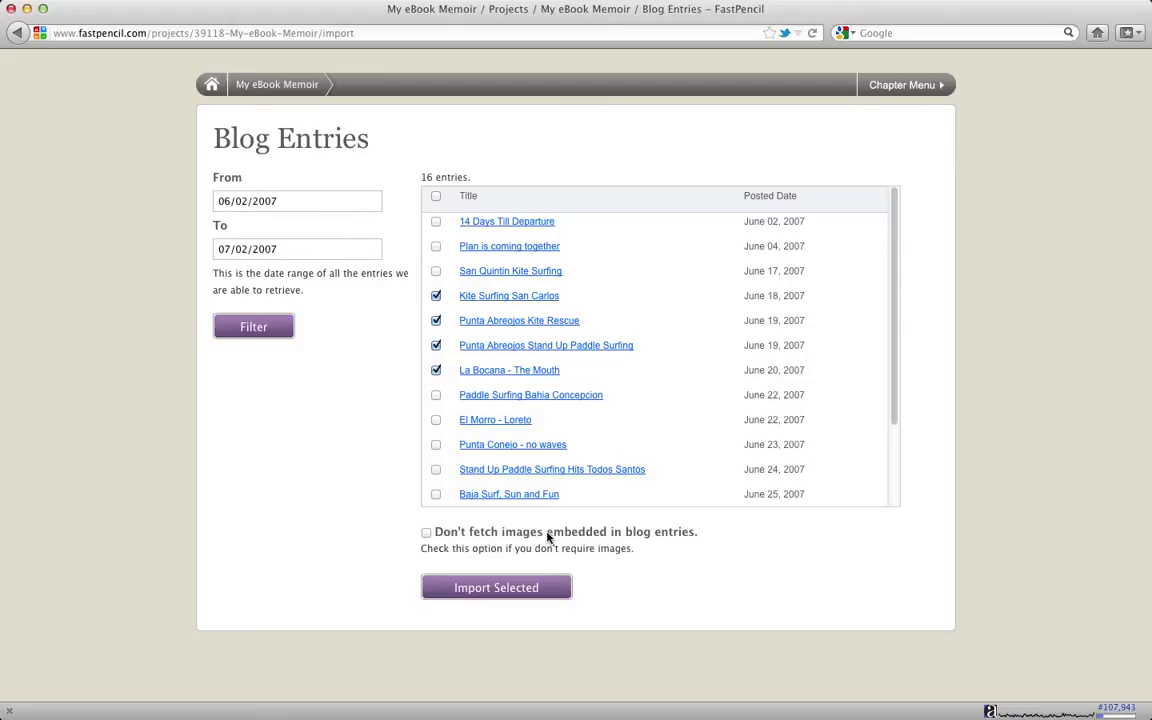
pyautogui.moveTo(443, 543)
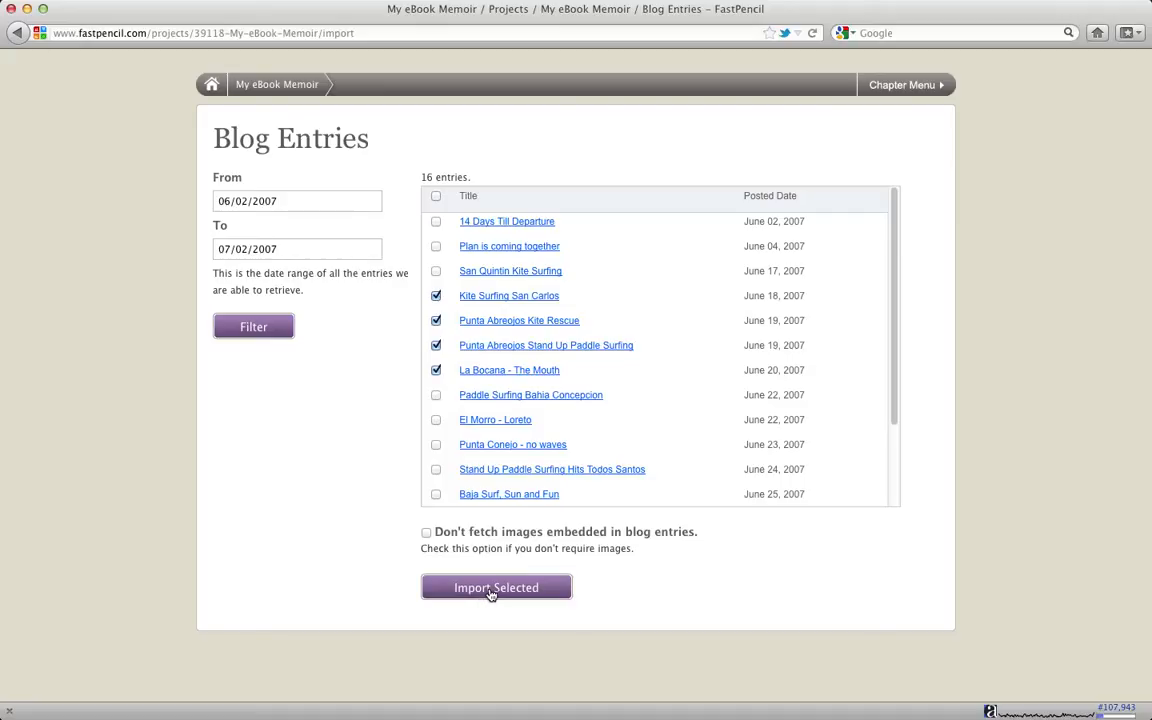
pyautogui.click(496, 587)
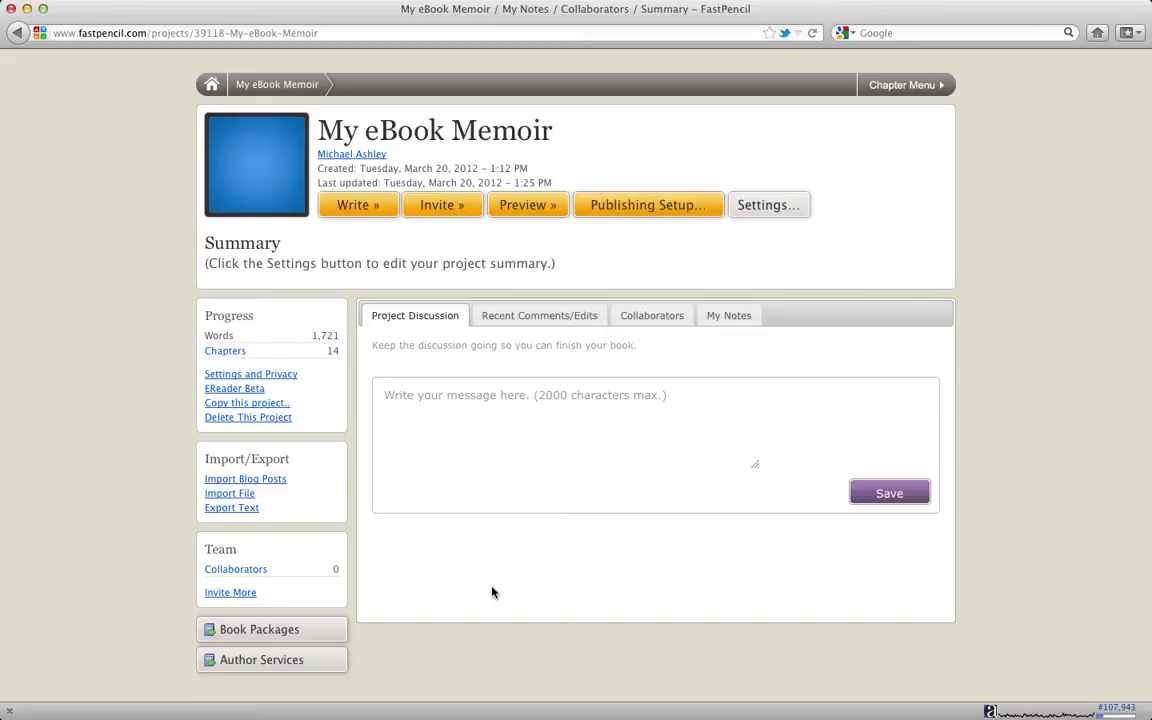
pyautogui.moveTo(905, 85)
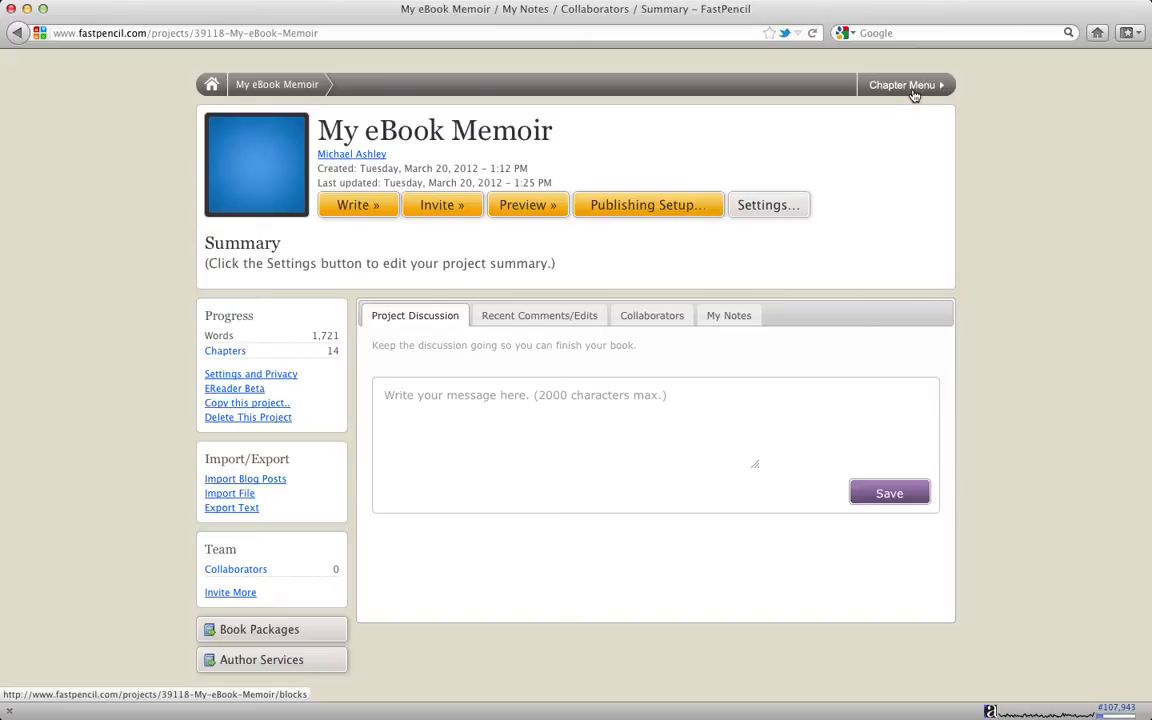
# Expand the My eBook Memoir chapter menu to show the imported posts
pyautogui.click(901, 84)
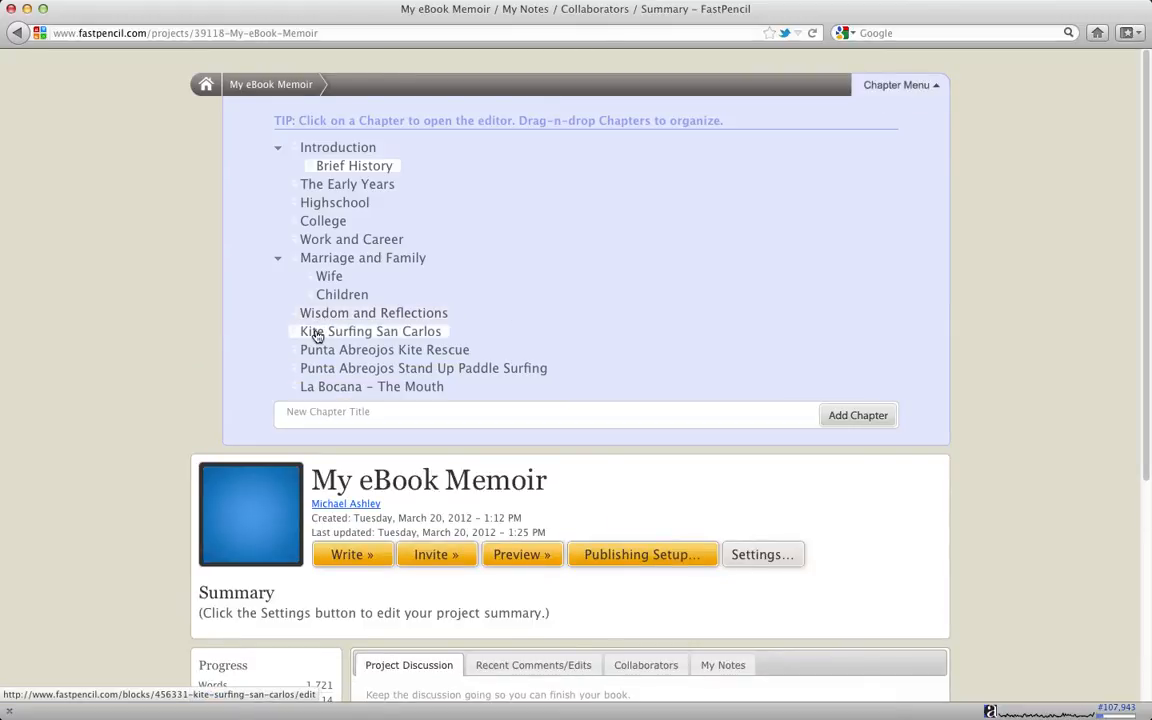
pyautogui.moveTo(328, 334)
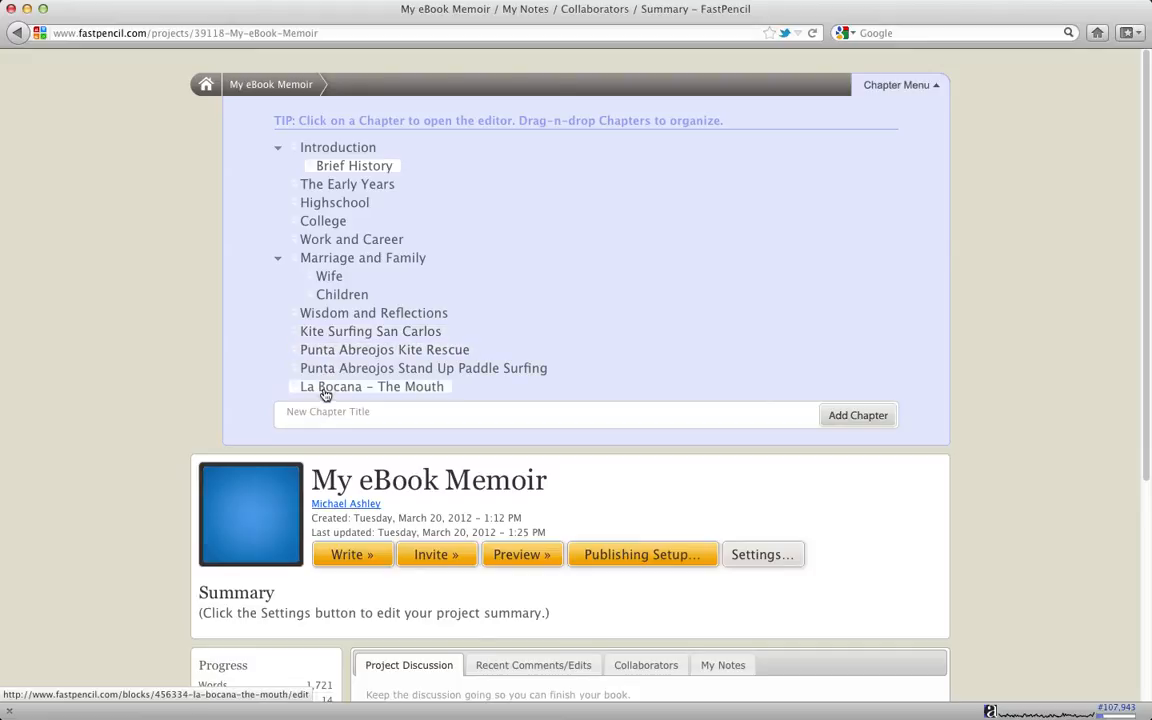
pyautogui.moveTo(332, 393)
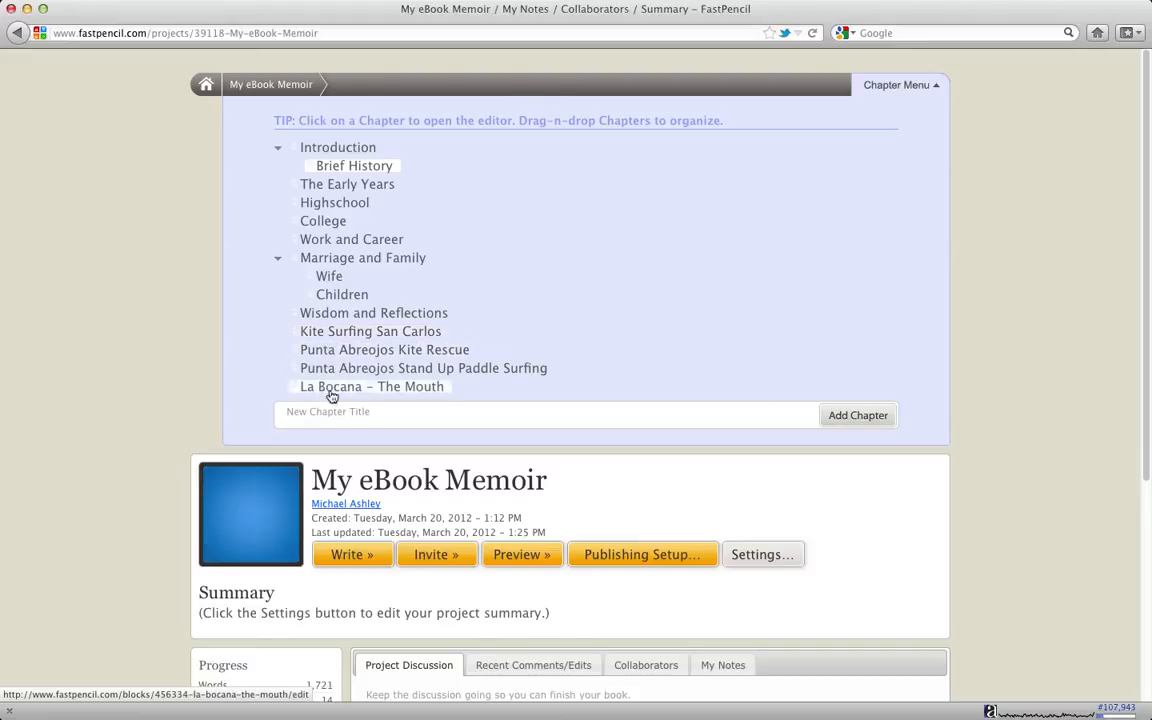
# Add a chapter titled 'Blog Posts' after La Bocana - The Mouth
pyautogui.click(545, 412)
pyautogui.write('Blog Posts')
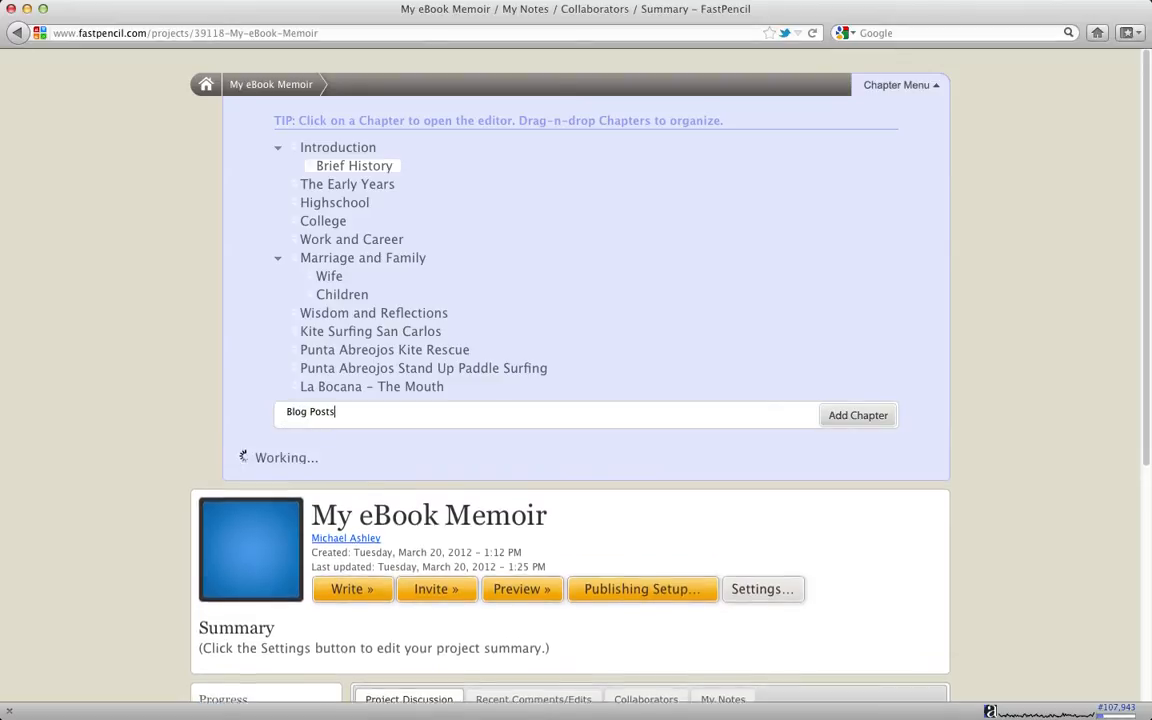
pyautogui.click(857, 414)
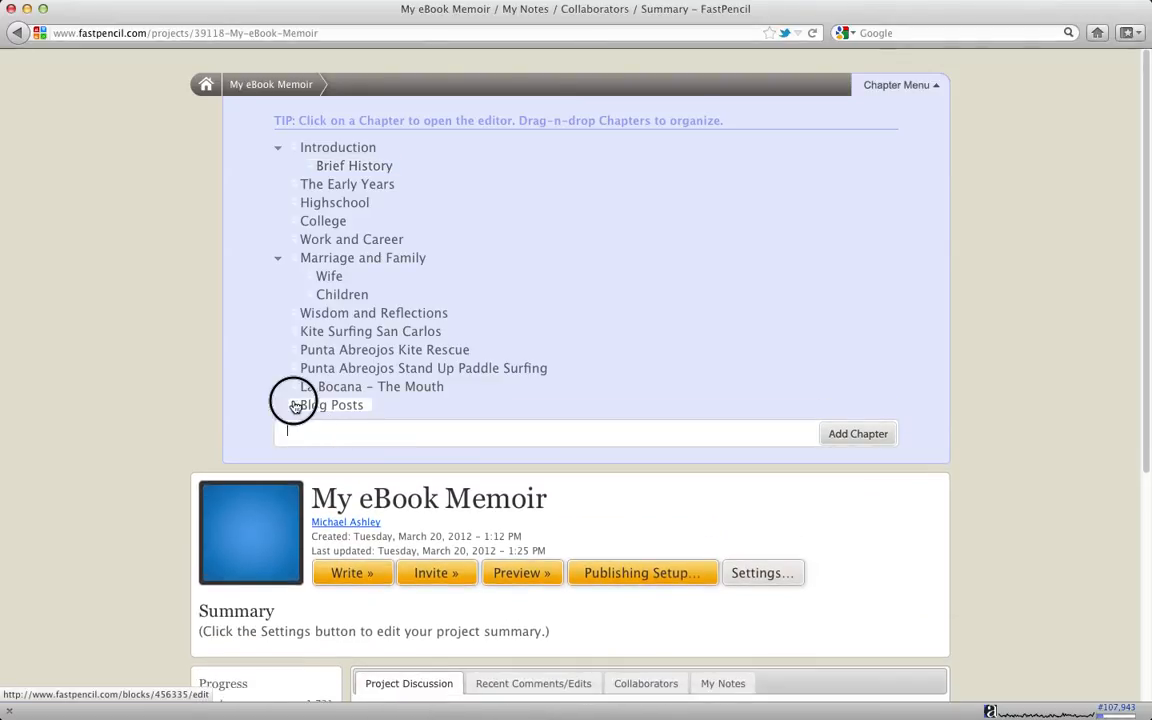
# Drag Blog Posts above the four trip posts so they nest under it, then open it
pyautogui.moveTo(320, 405); pyautogui.dragTo(320, 331)
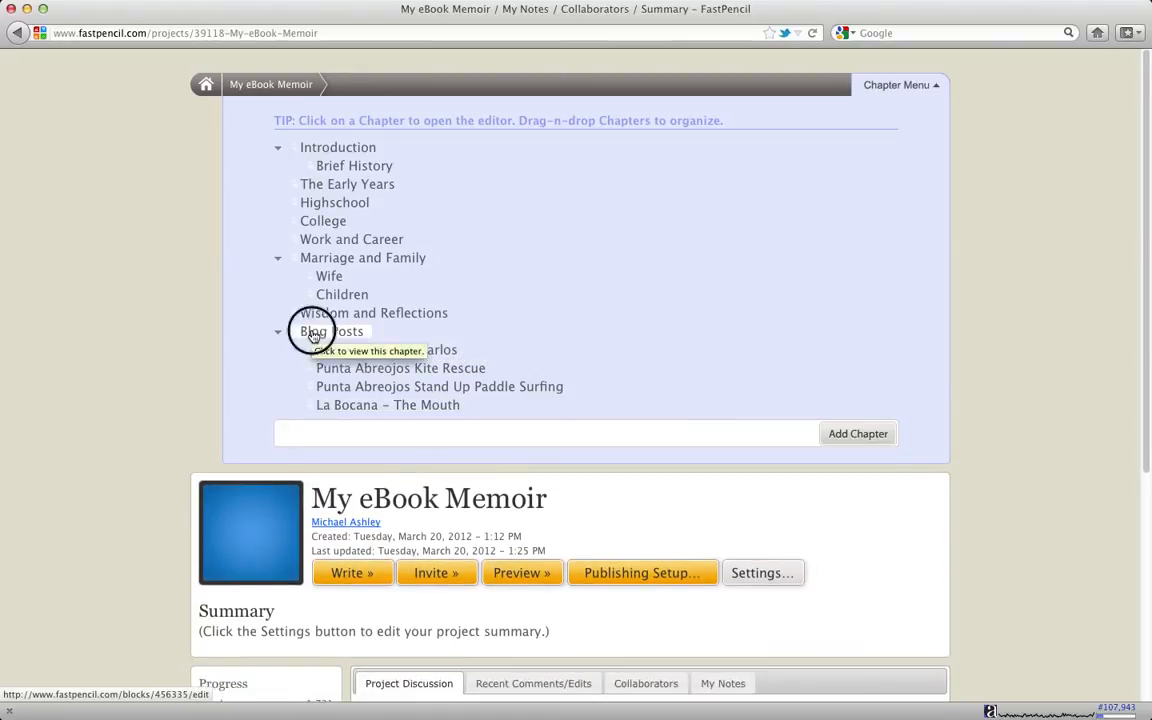
pyautogui.click(331, 331)
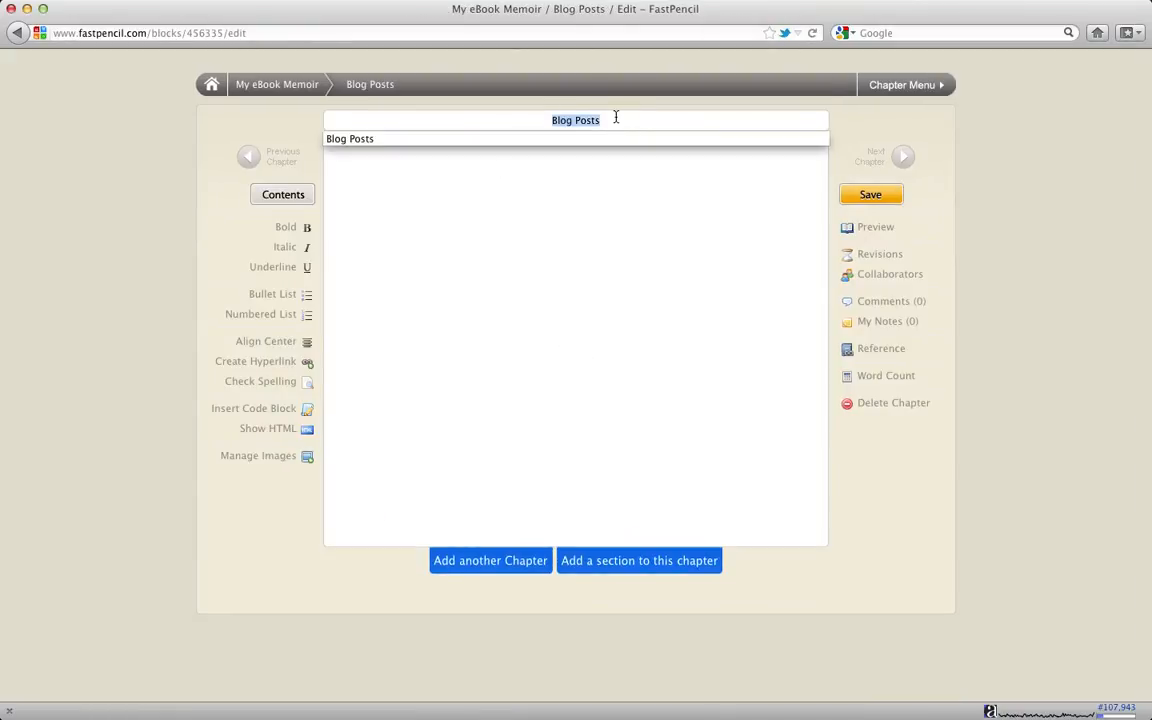
pyautogui.moveTo(616, 120)
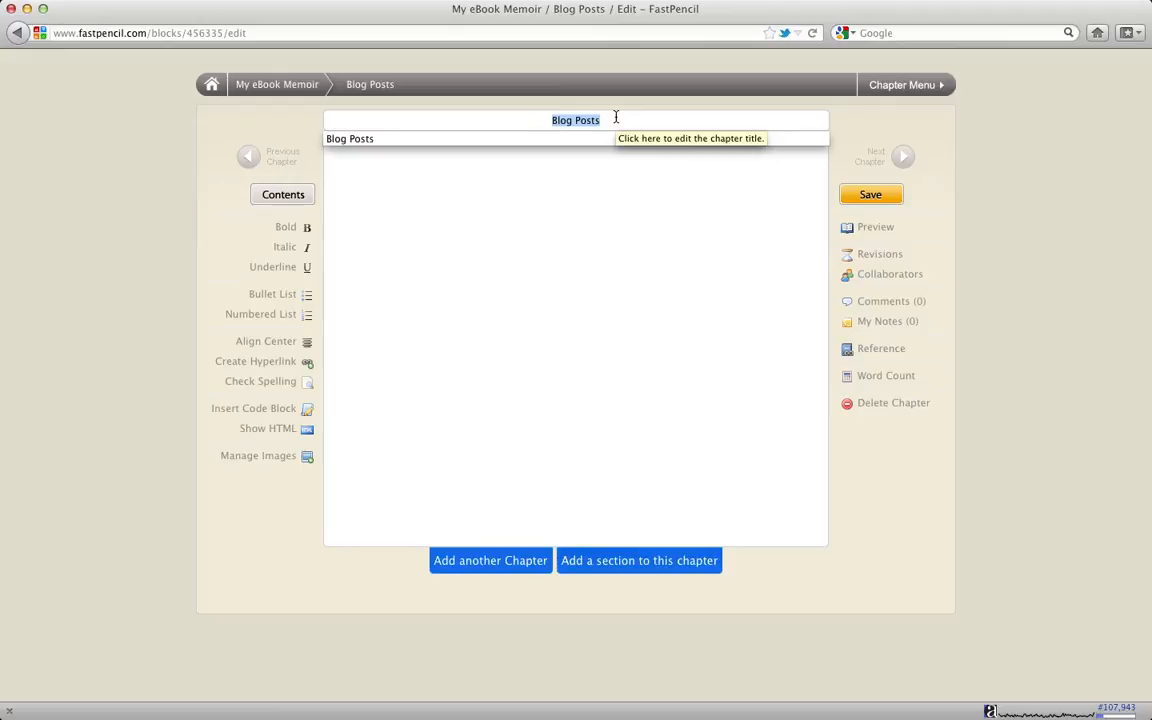
# Retitle the chapter 'Baja Surf Trip' and reopen the chapter menu
pyautogui.write('Baja Surf Trip')
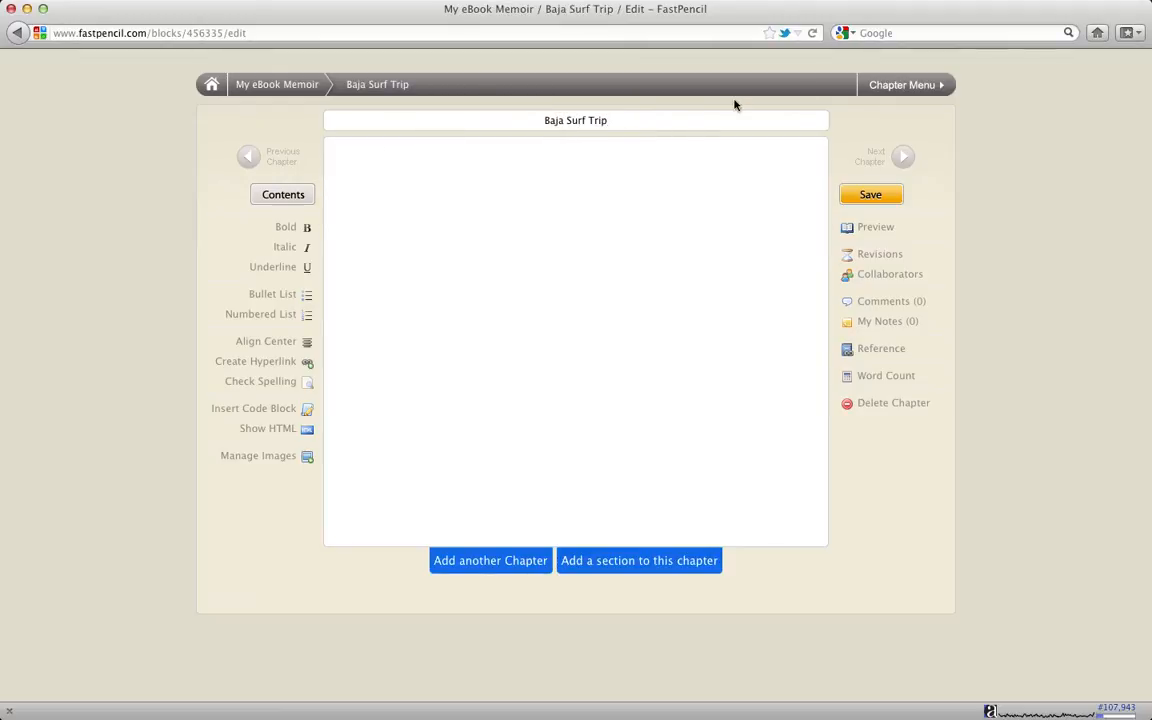
pyautogui.click(901, 84)
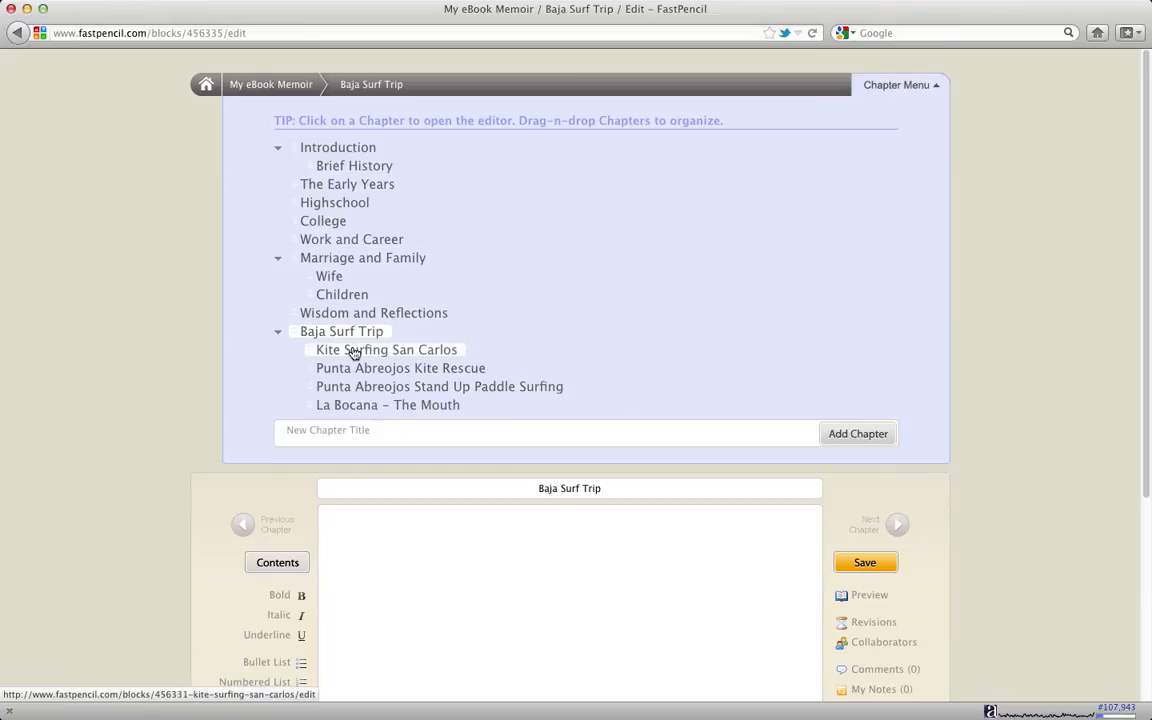
# Open the Kite Surfing San Carlos post and scroll down to its placeholder photo
pyautogui.click(386, 349)
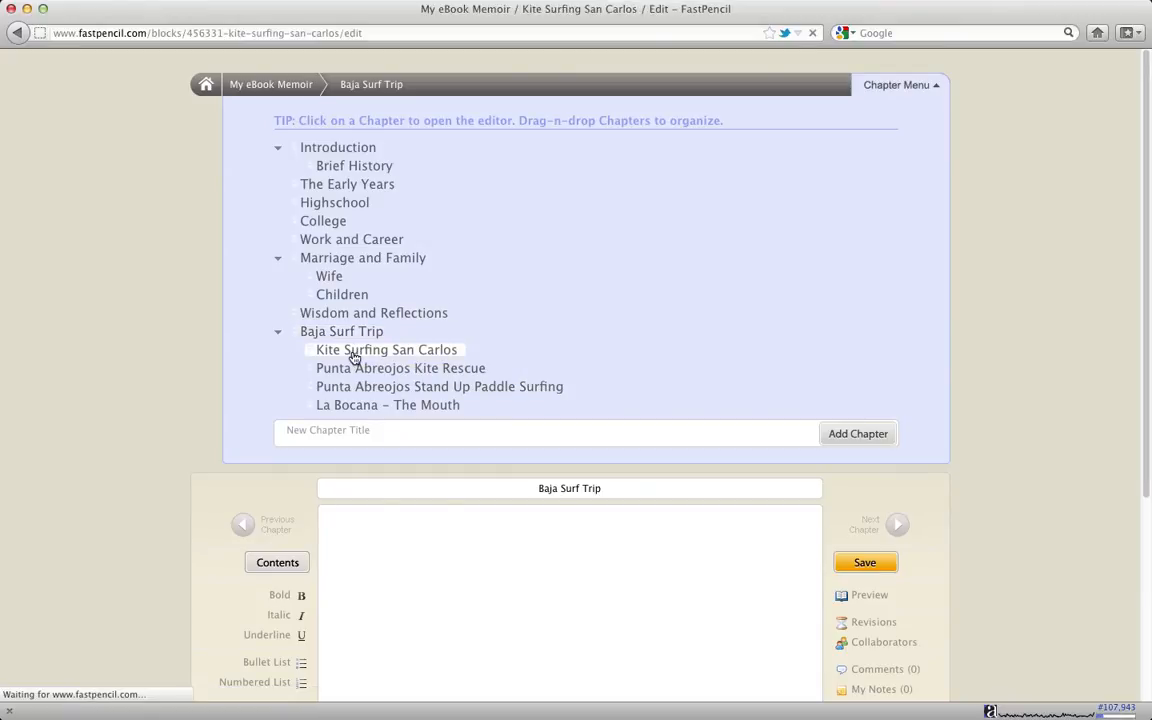
pyautogui.click(386, 349)
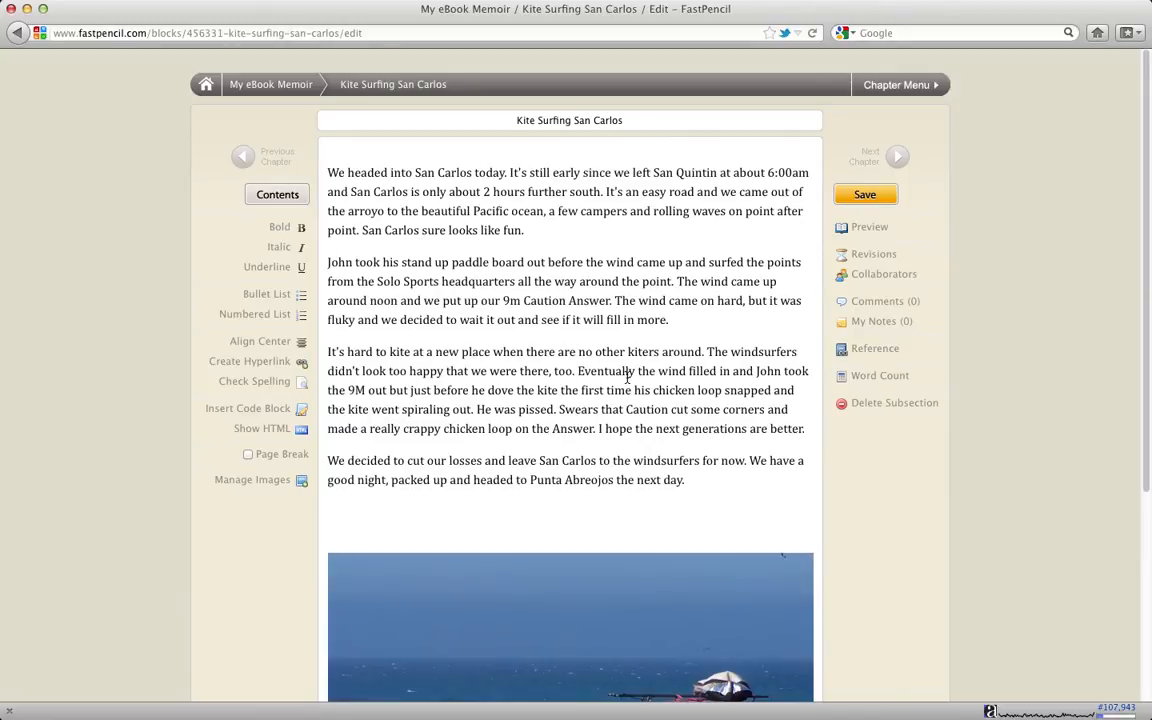
pyautogui.scroll(-3)
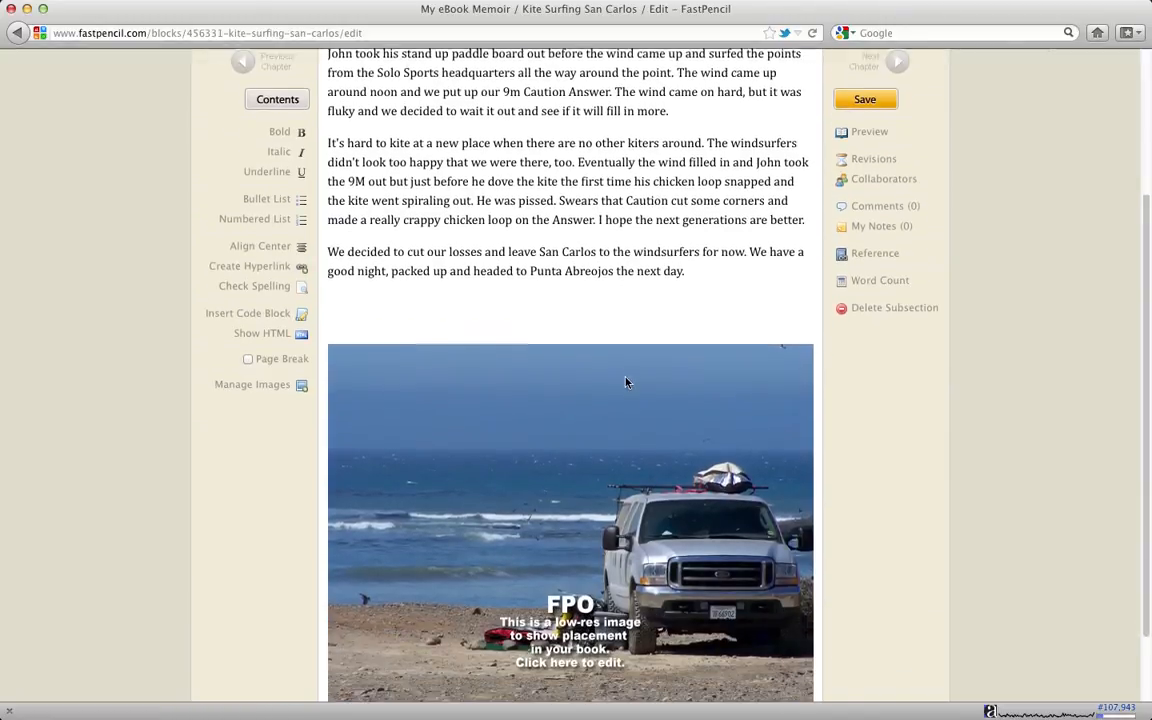
pyautogui.scroll(-3)
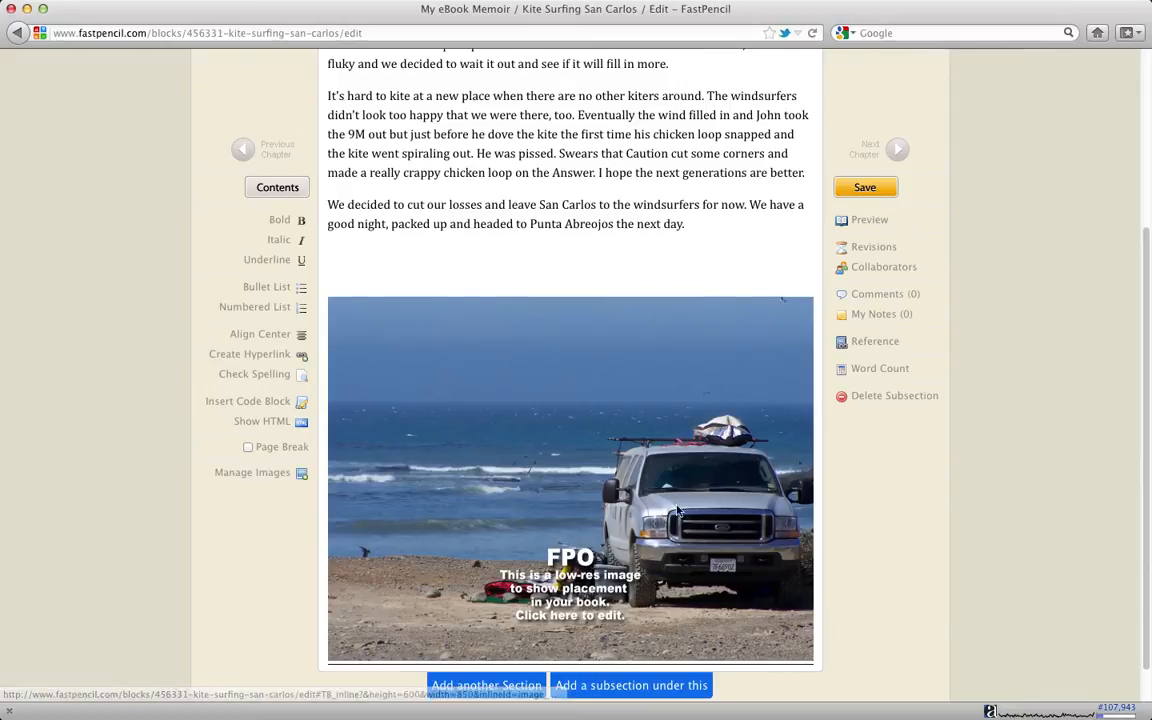
pyautogui.moveTo(563, 590)
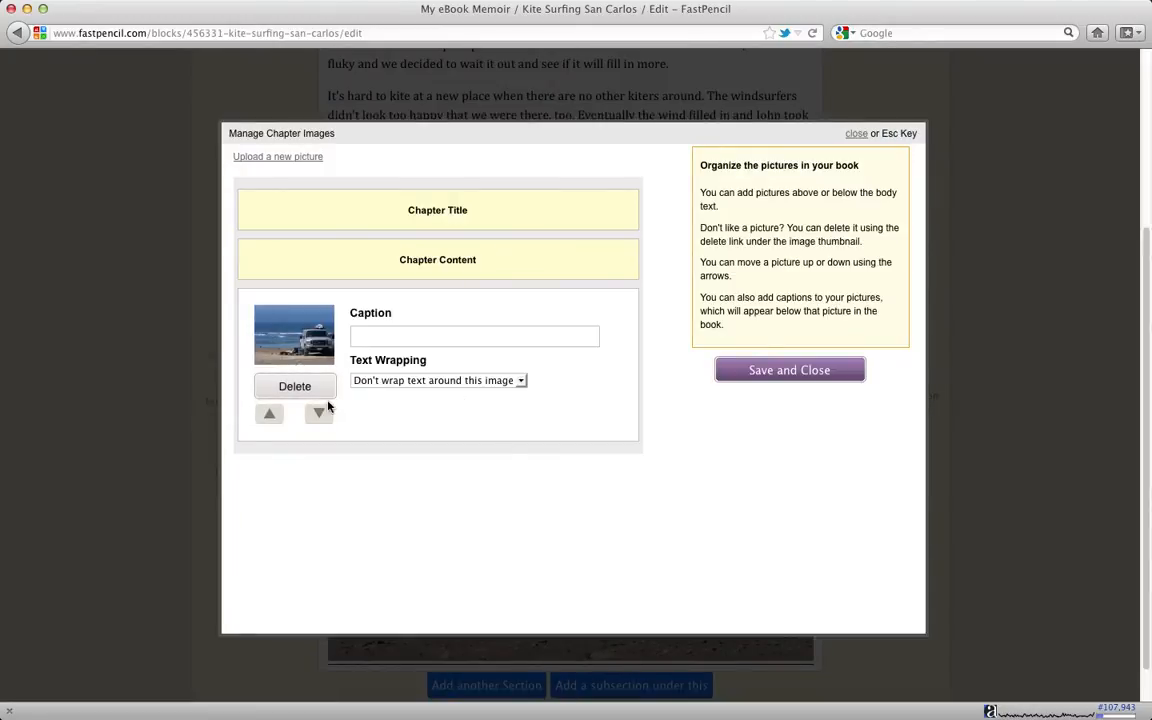
# Move the San Carlos photo above the text, set 'Wrap text to the left of this image', and save
pyautogui.click(269, 413)
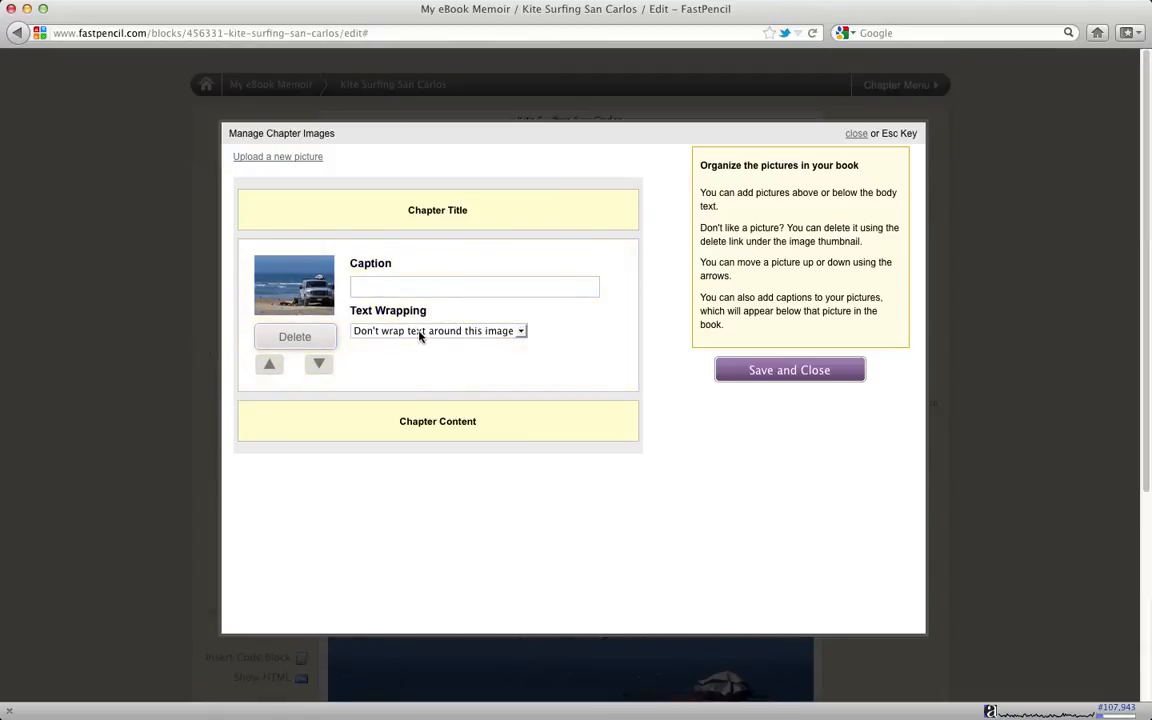
pyautogui.moveTo(432, 331)
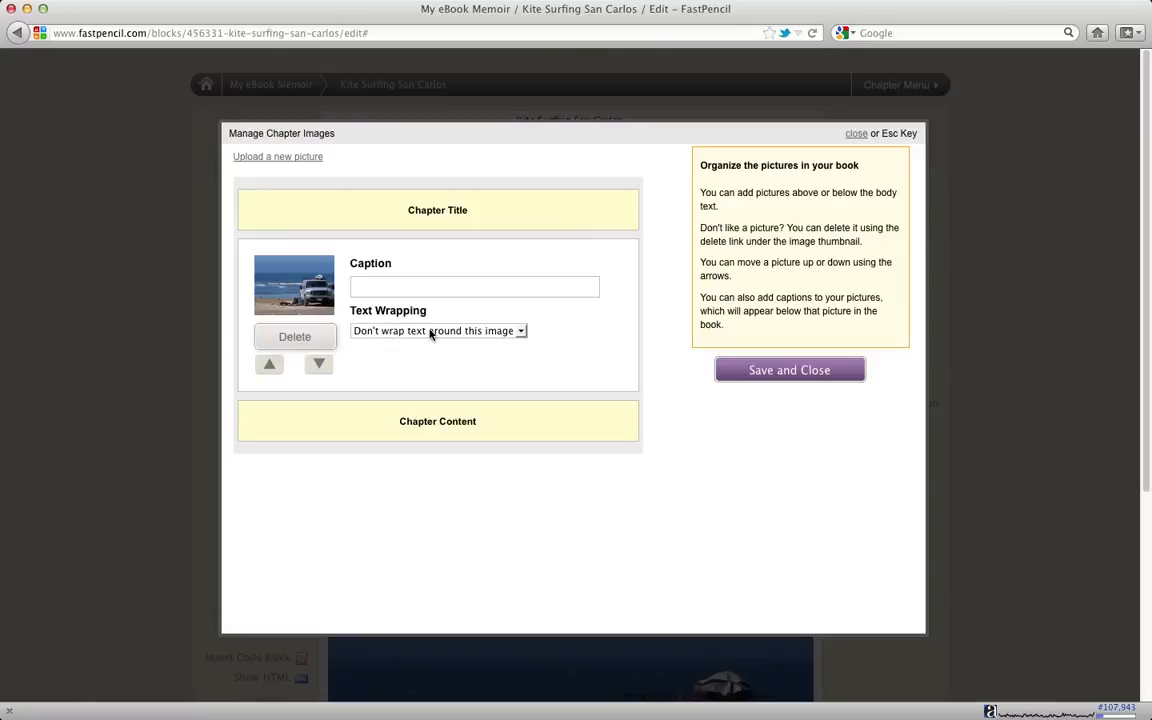
pyautogui.click(437, 331)
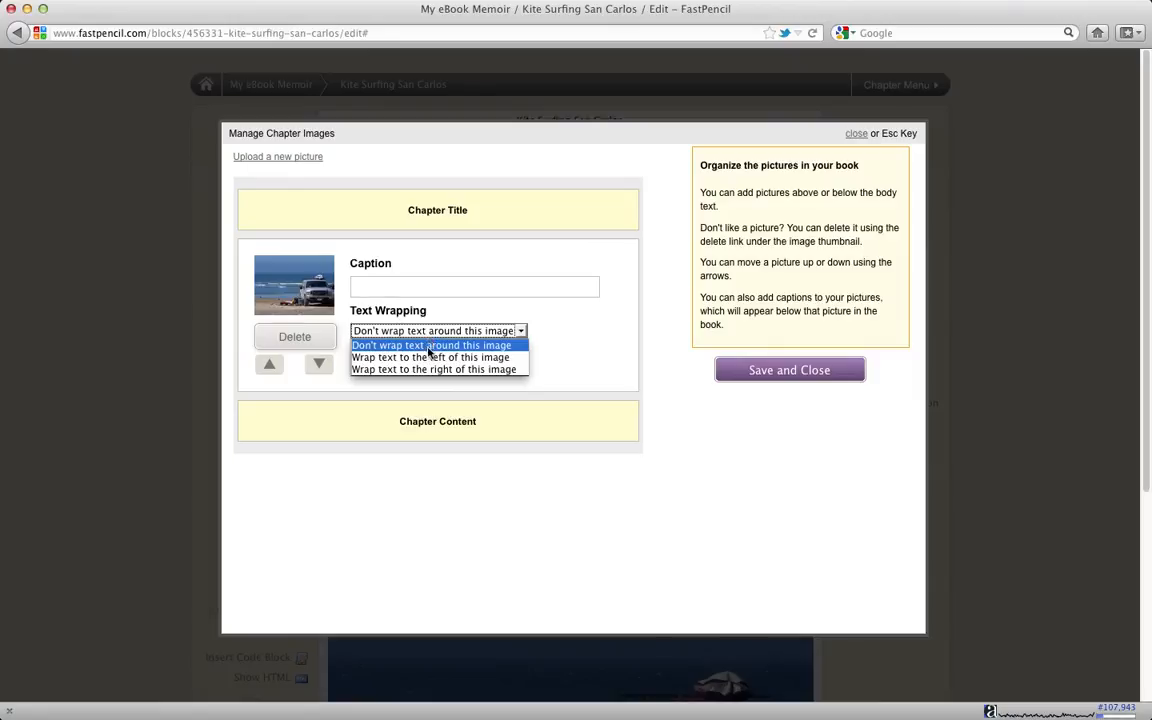
pyautogui.moveTo(433, 369)
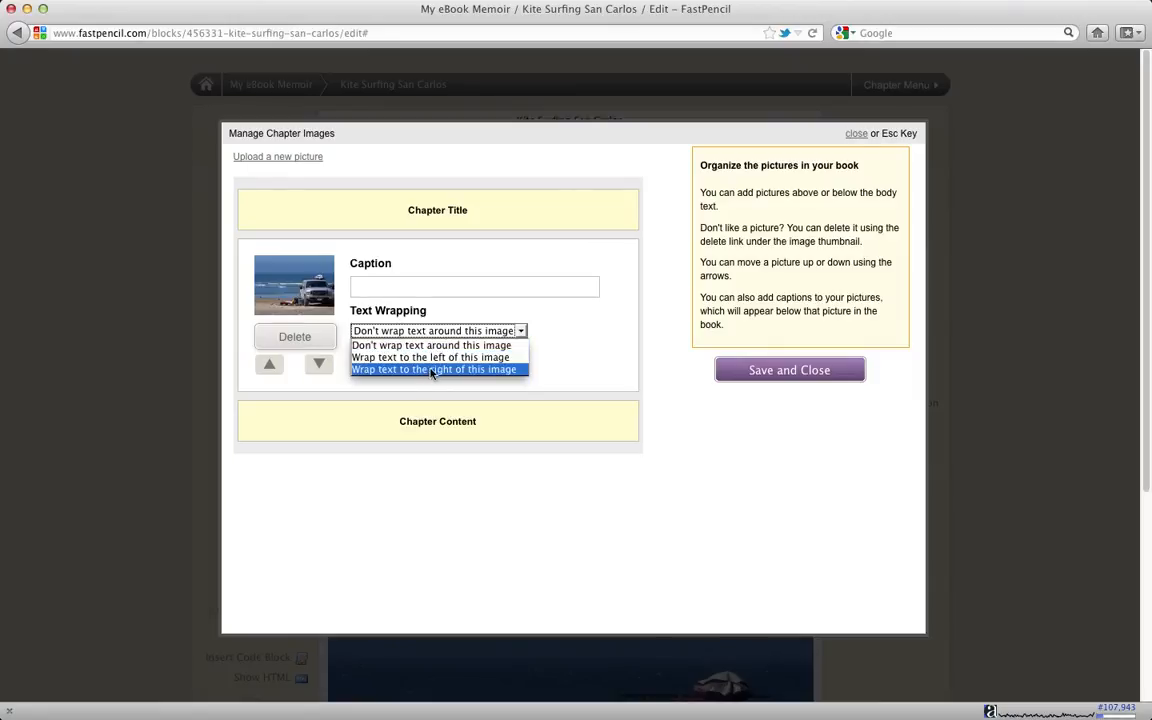
pyautogui.click(430, 357)
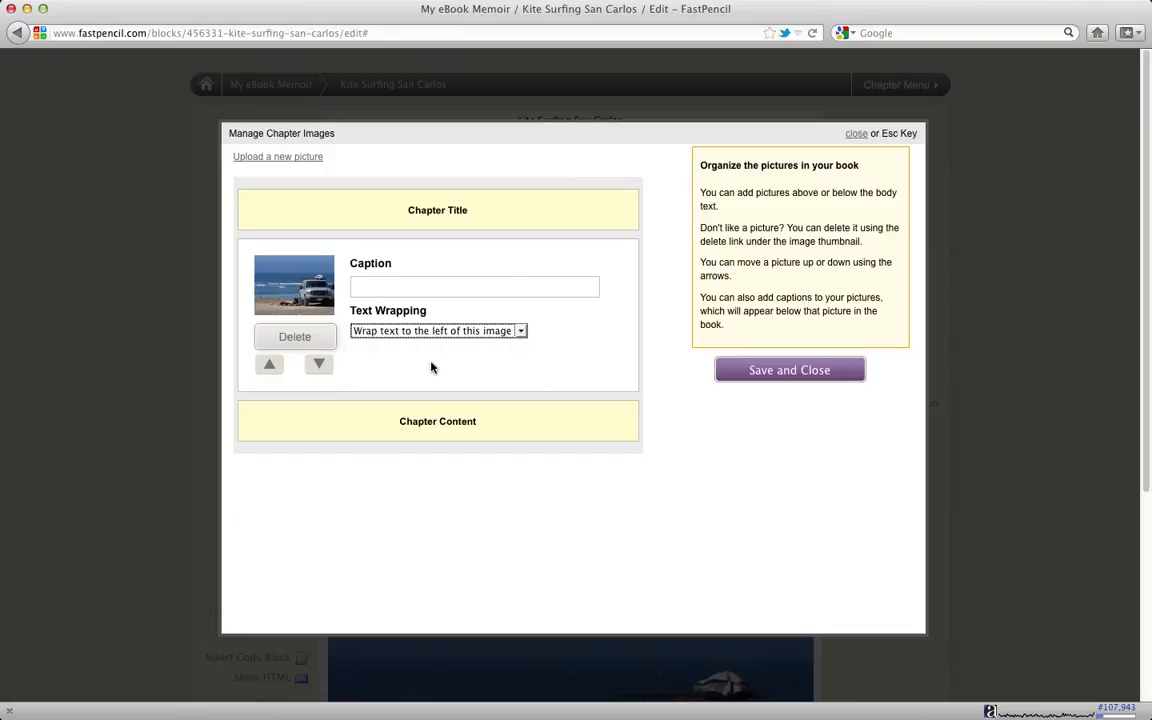
pyautogui.click(789, 370)
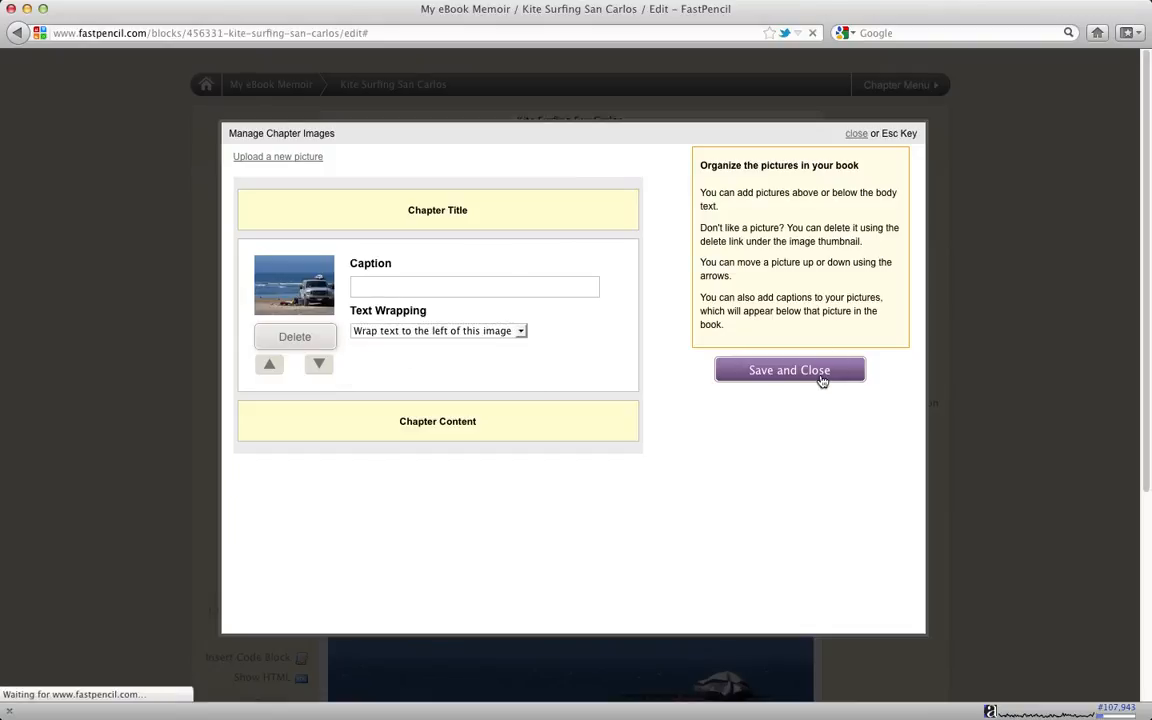
pyautogui.click(789, 370)
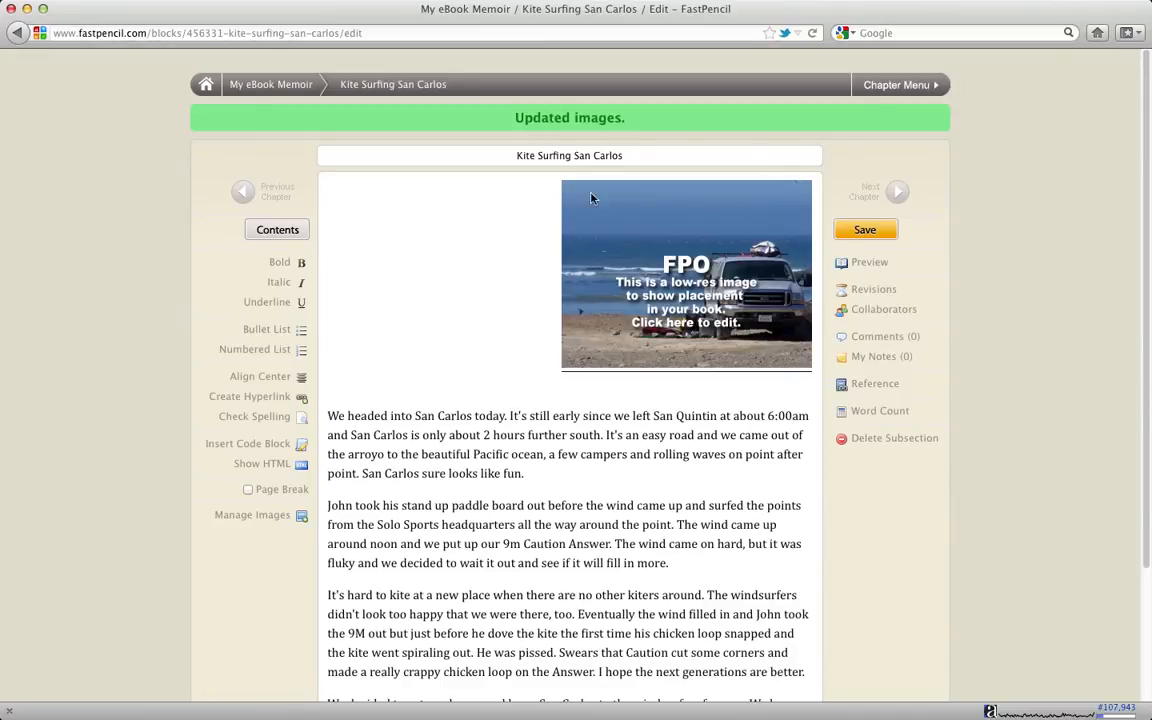
pyautogui.moveTo(645, 243)
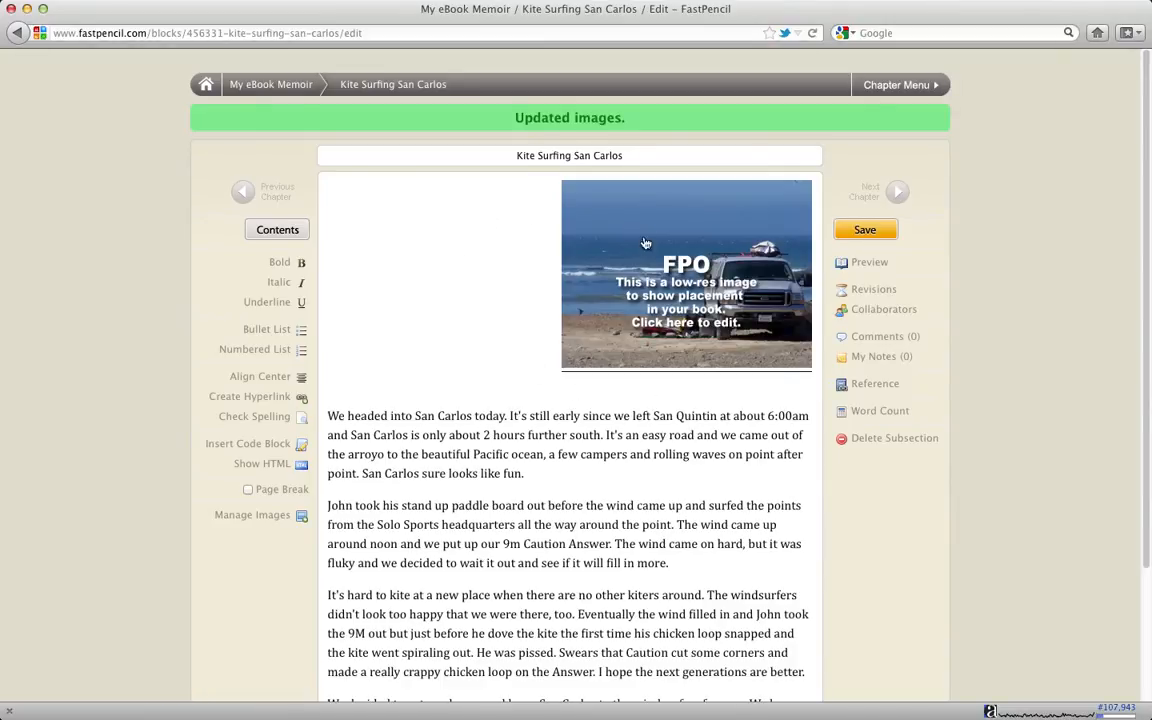
pyautogui.moveTo(686, 321)
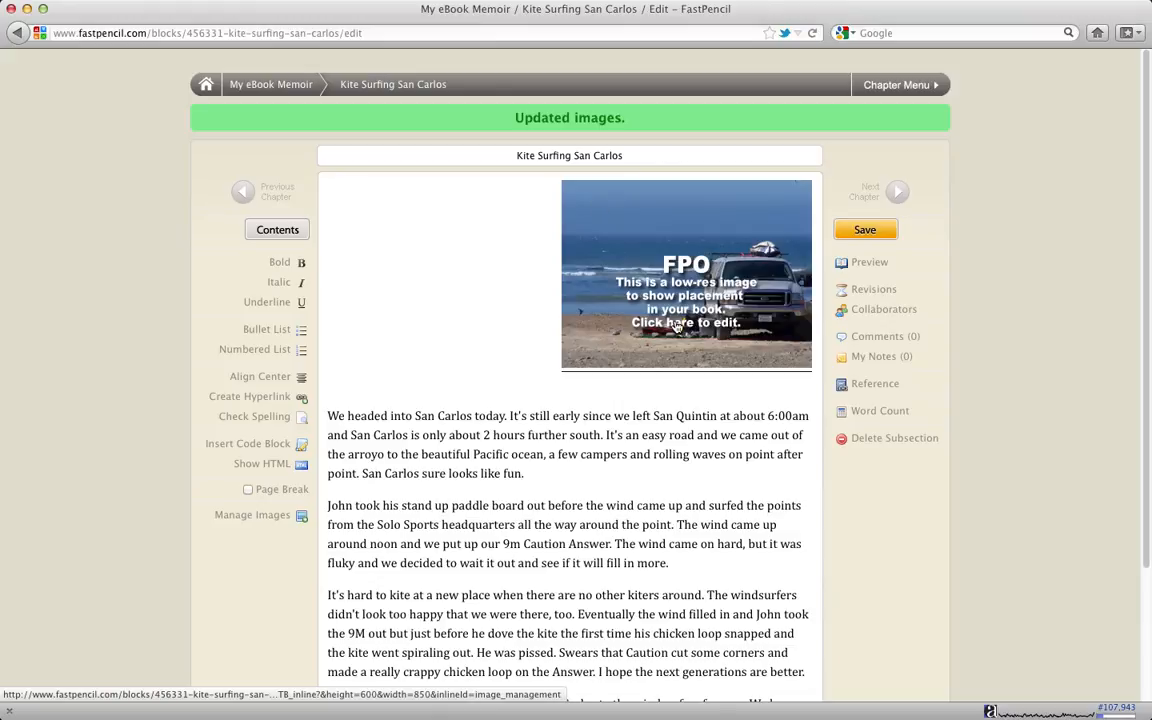
pyautogui.moveTo(418, 186)
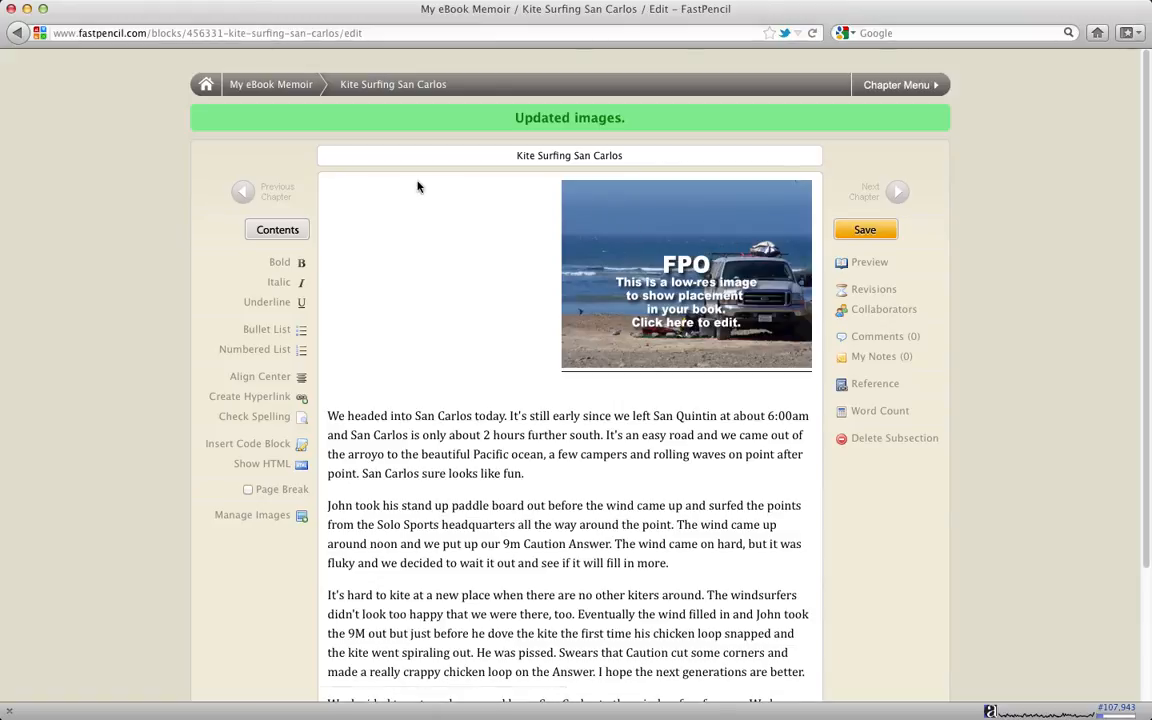
# Scroll the San Carlos editor to check the photo placement, then expand the chapter menu
pyautogui.scroll(3)
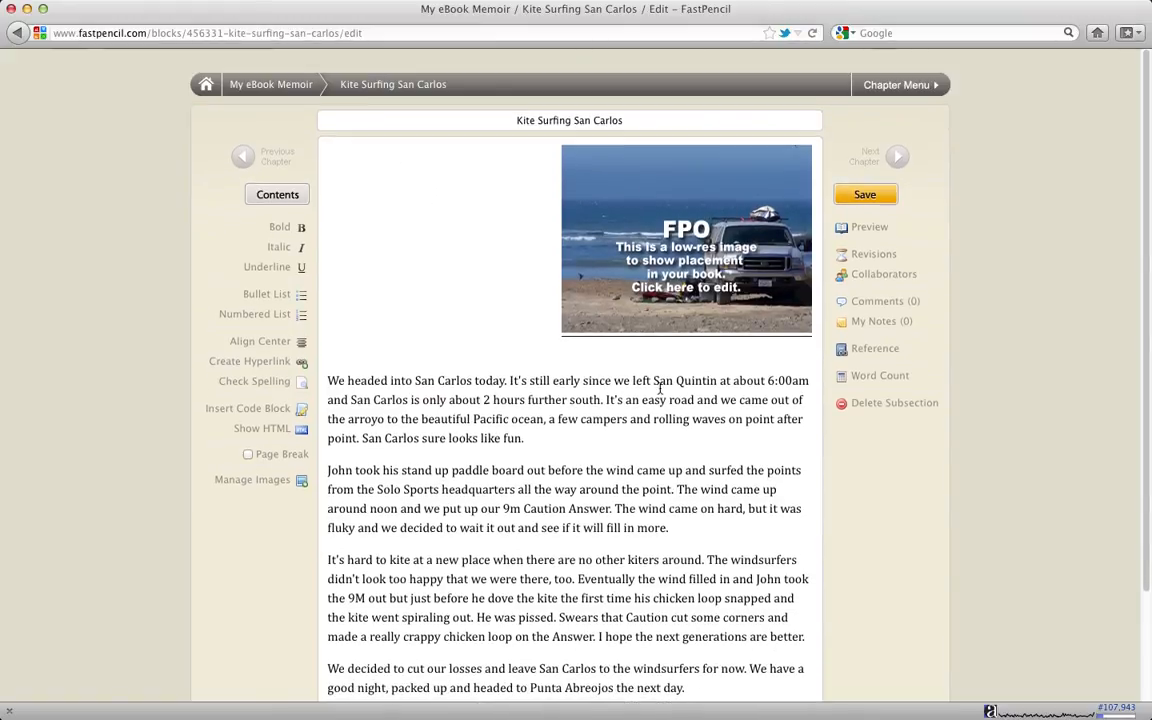
pyautogui.scroll(3)
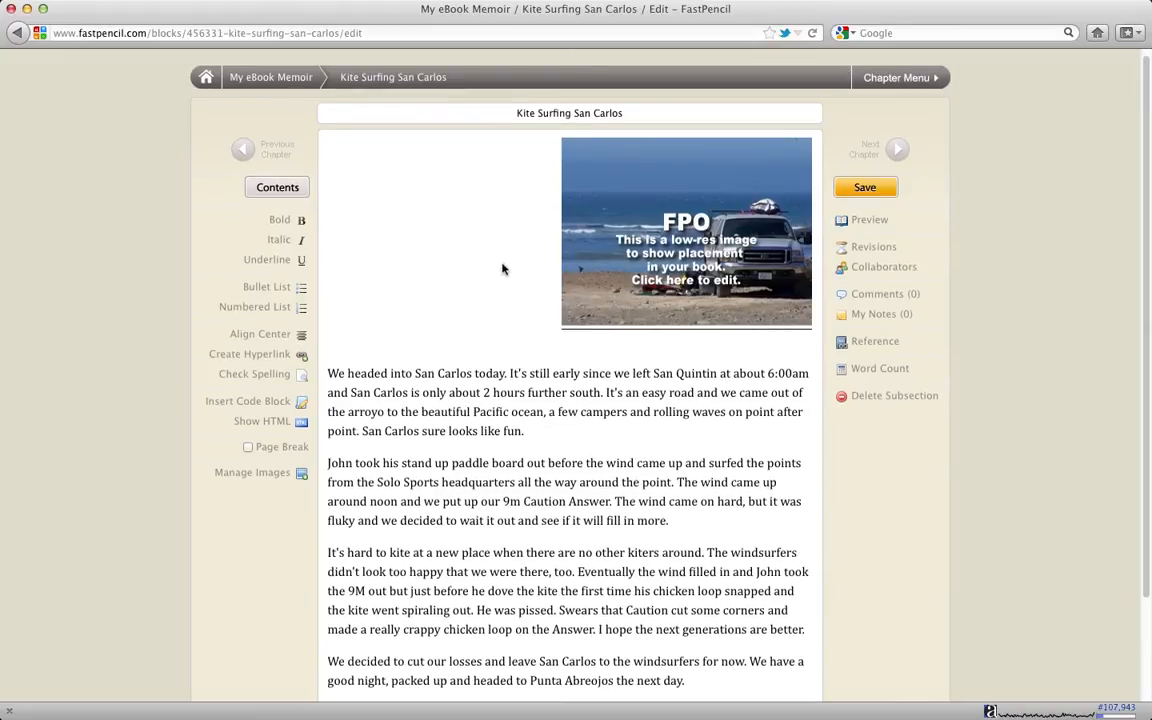
pyautogui.scroll(-3)
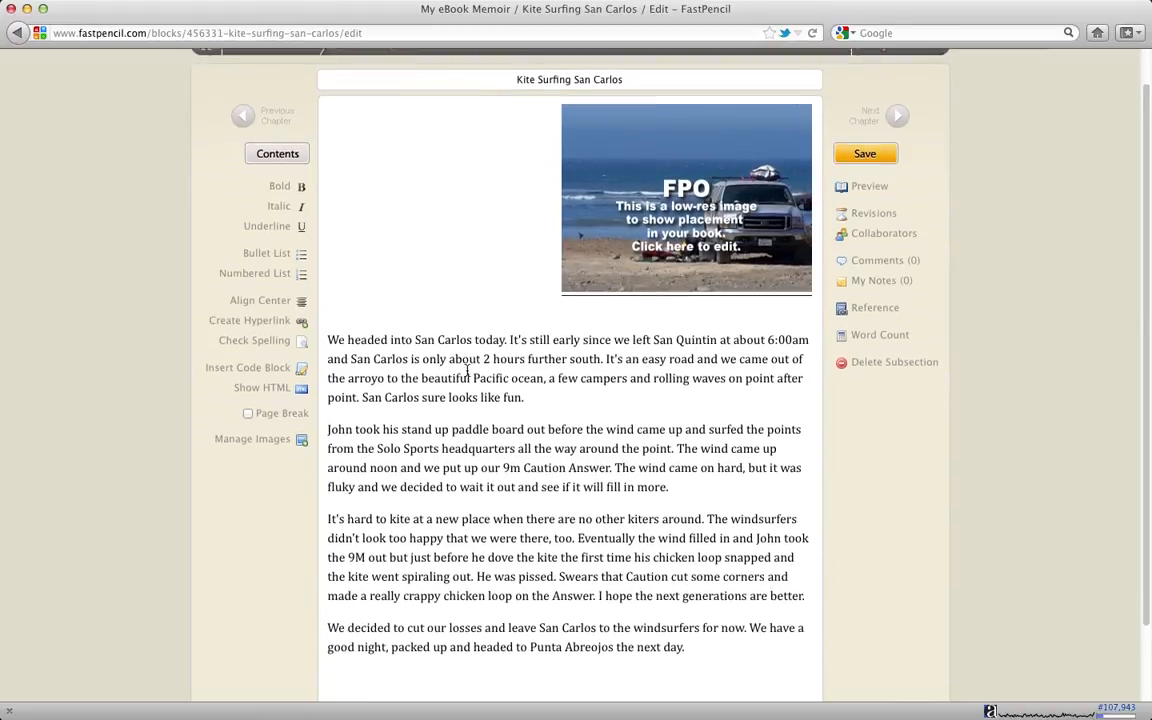
pyautogui.scroll(3)
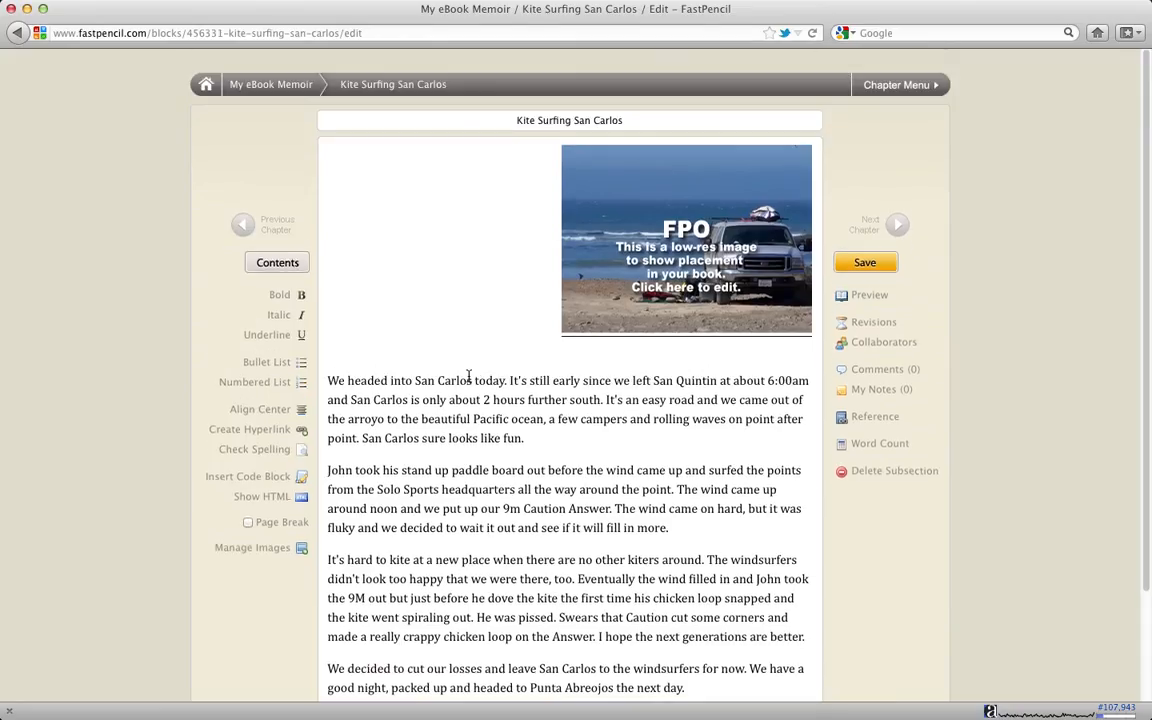
pyautogui.scroll(3)
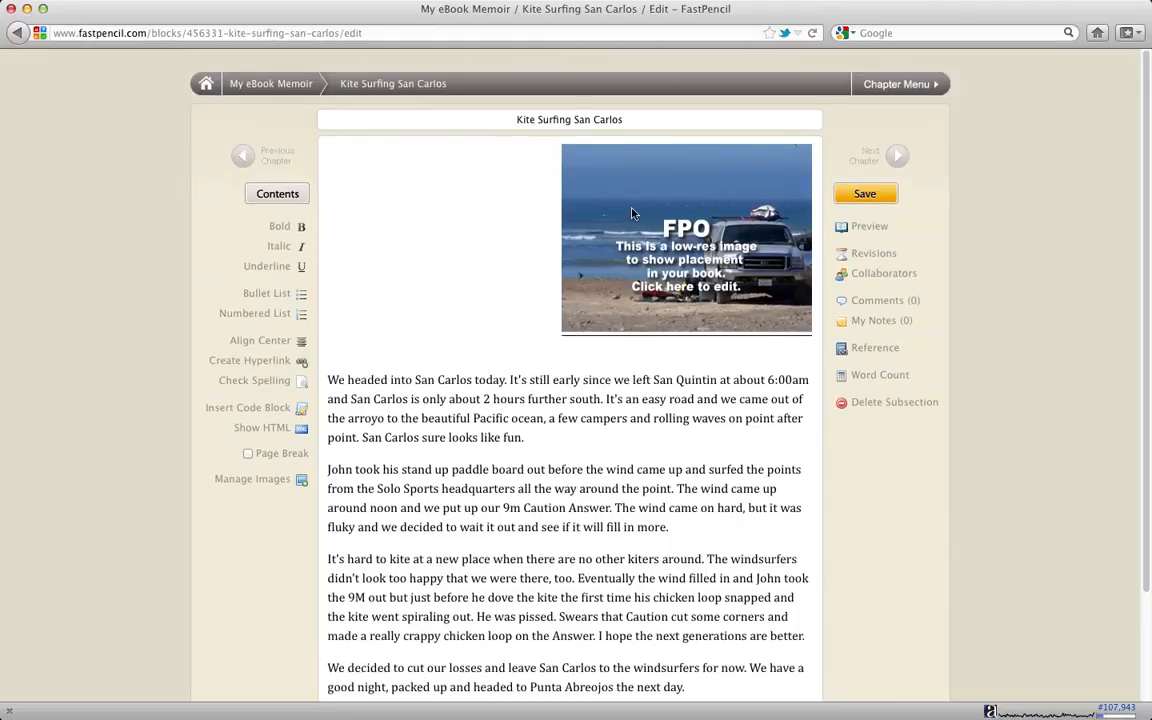
pyautogui.moveTo(880, 84)
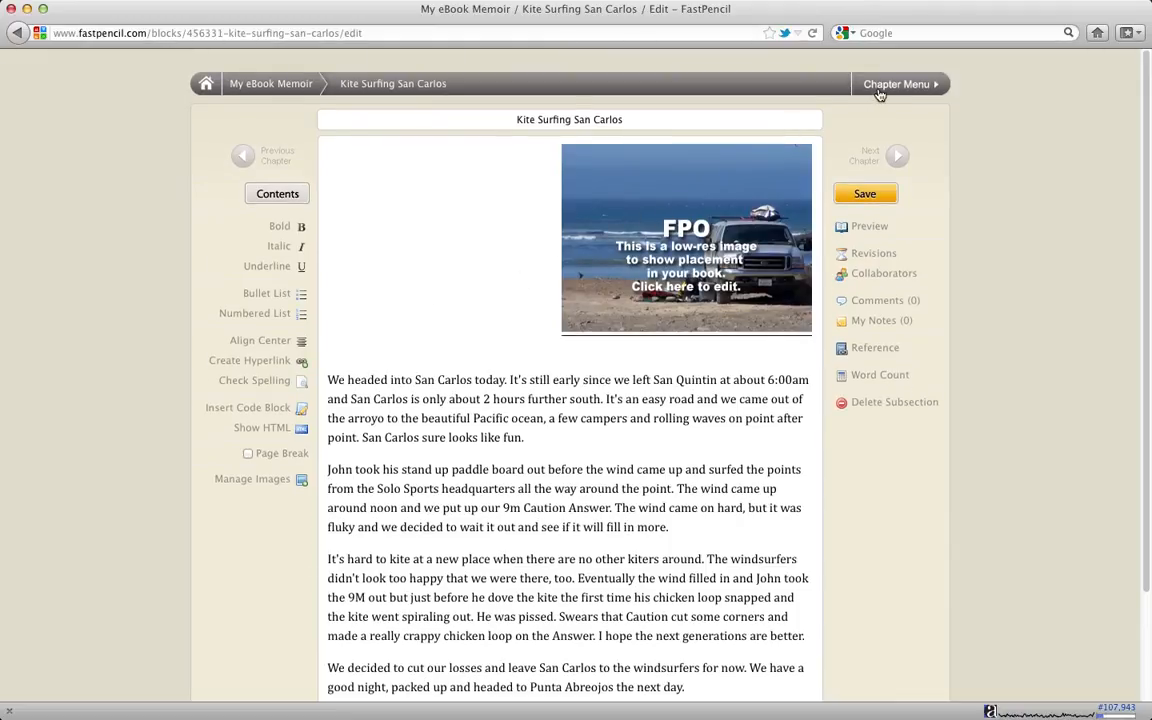
pyautogui.click(897, 83)
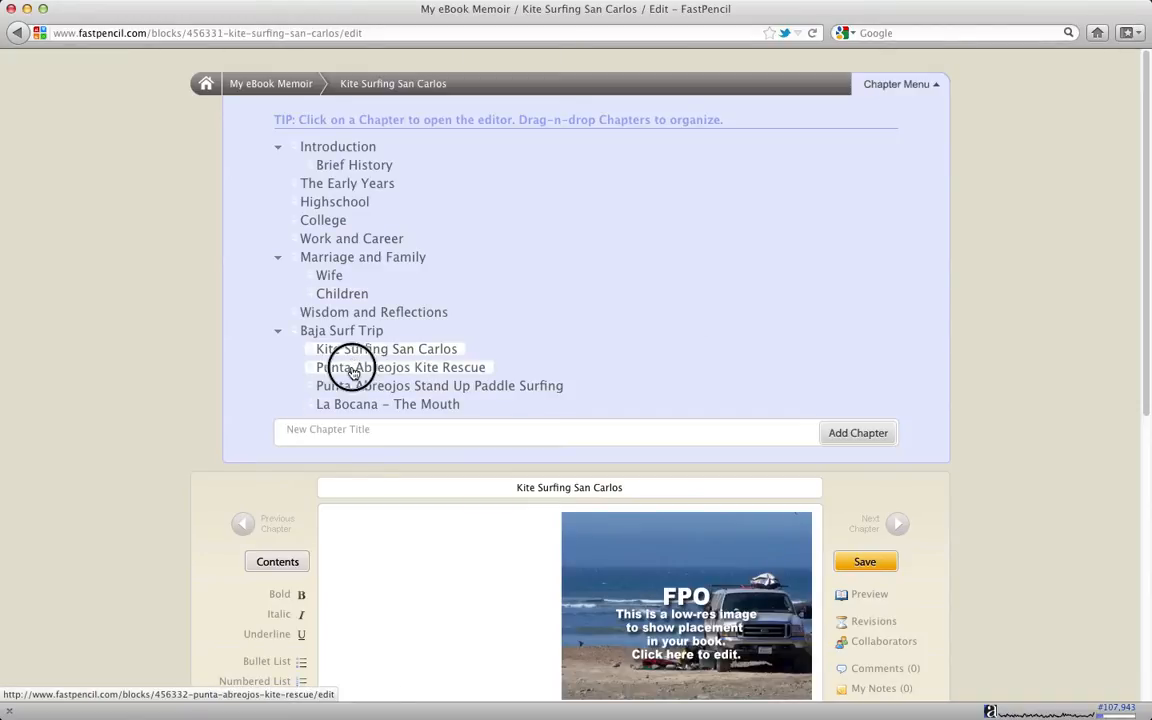
# Scroll through the Punta Abreojos Kite Rescue post, then return to the My eBook Memoir project
pyautogui.click(403, 367)
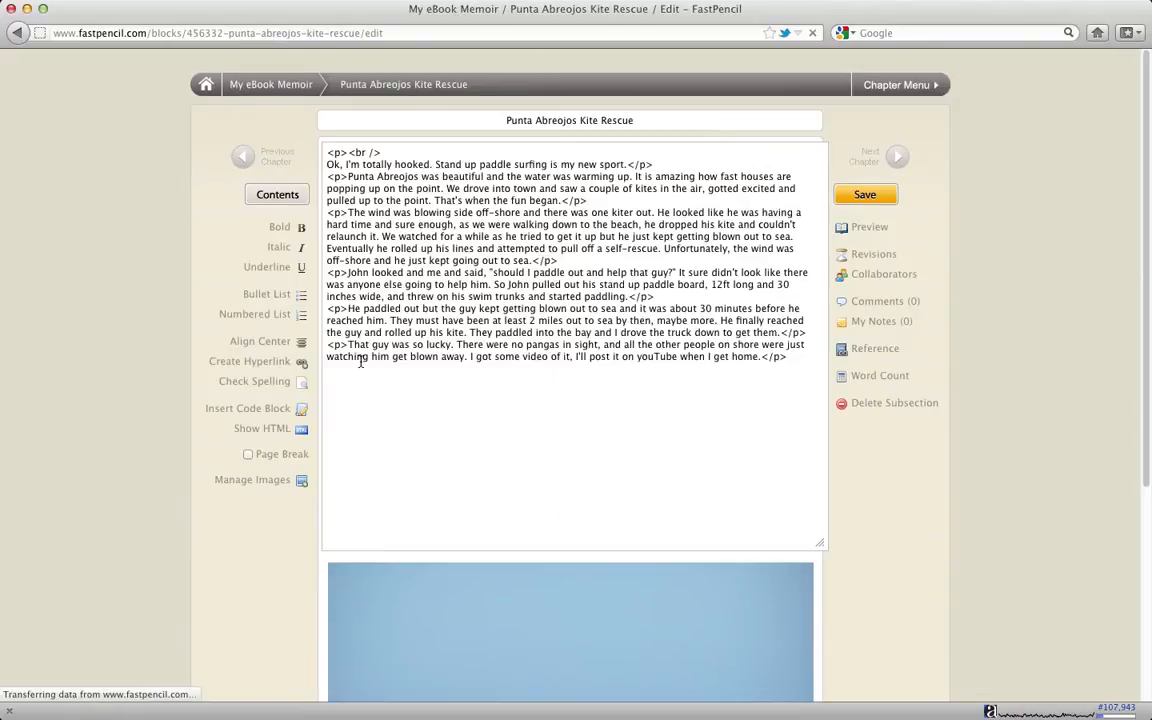
pyautogui.click(261, 428)
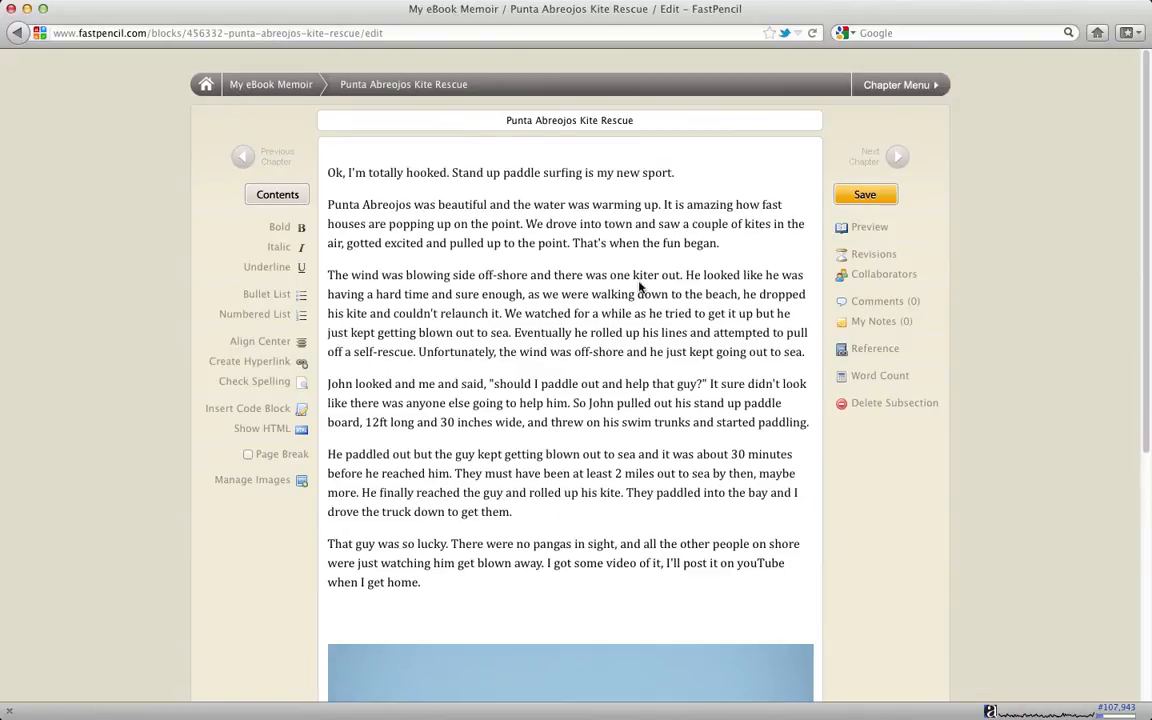
pyautogui.scroll(3)
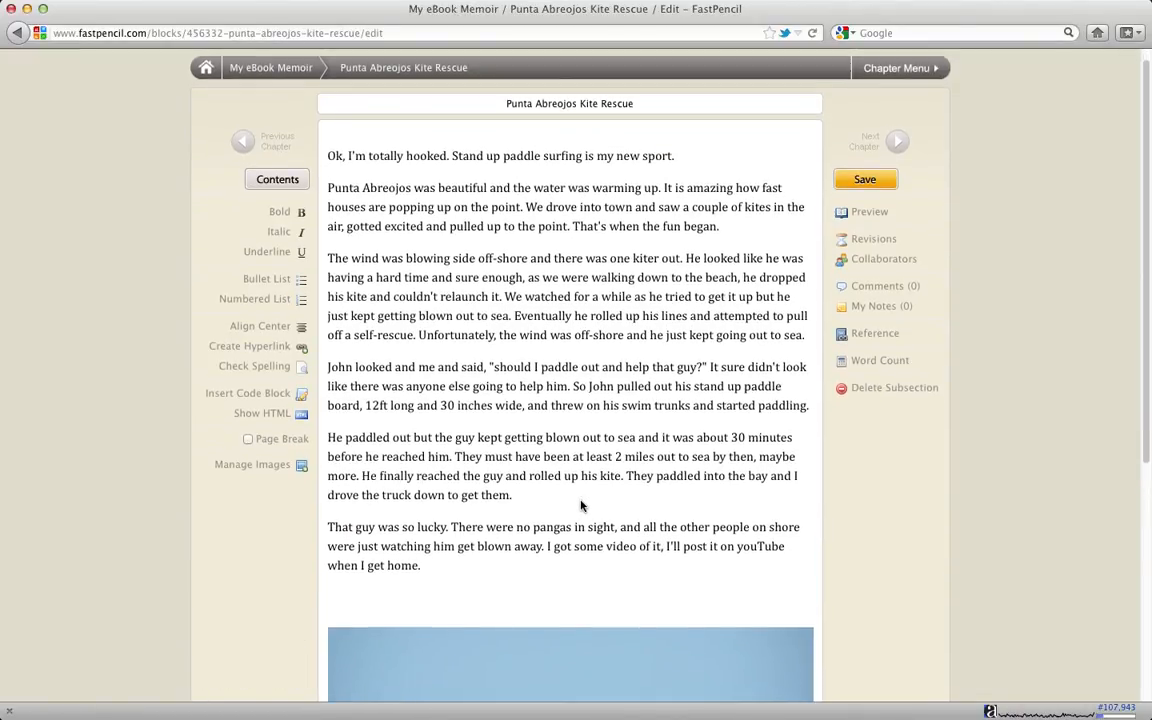
pyautogui.scroll(-3)
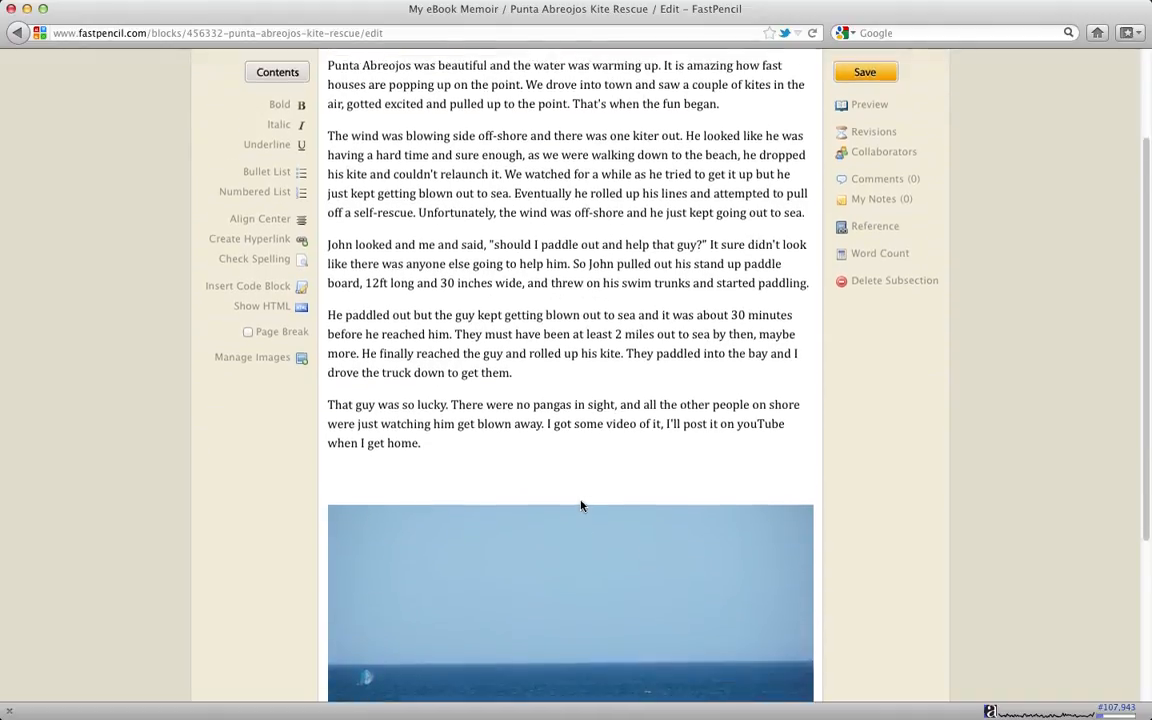
pyautogui.scroll(-3)
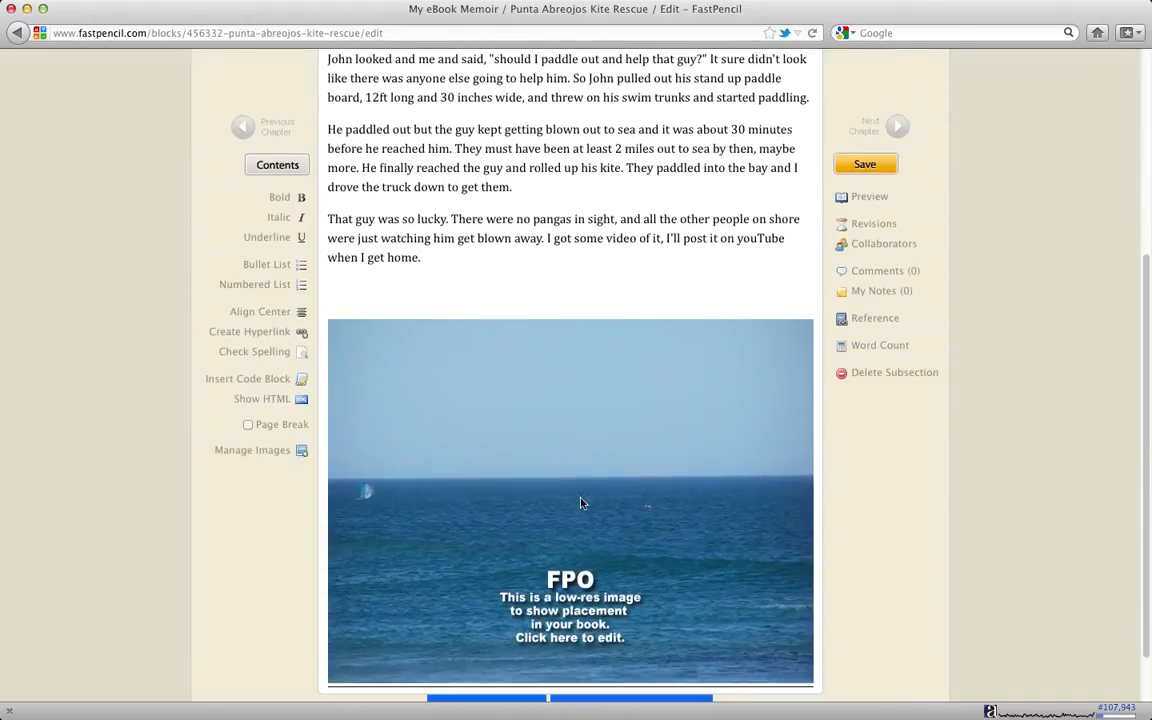
pyautogui.scroll(3)
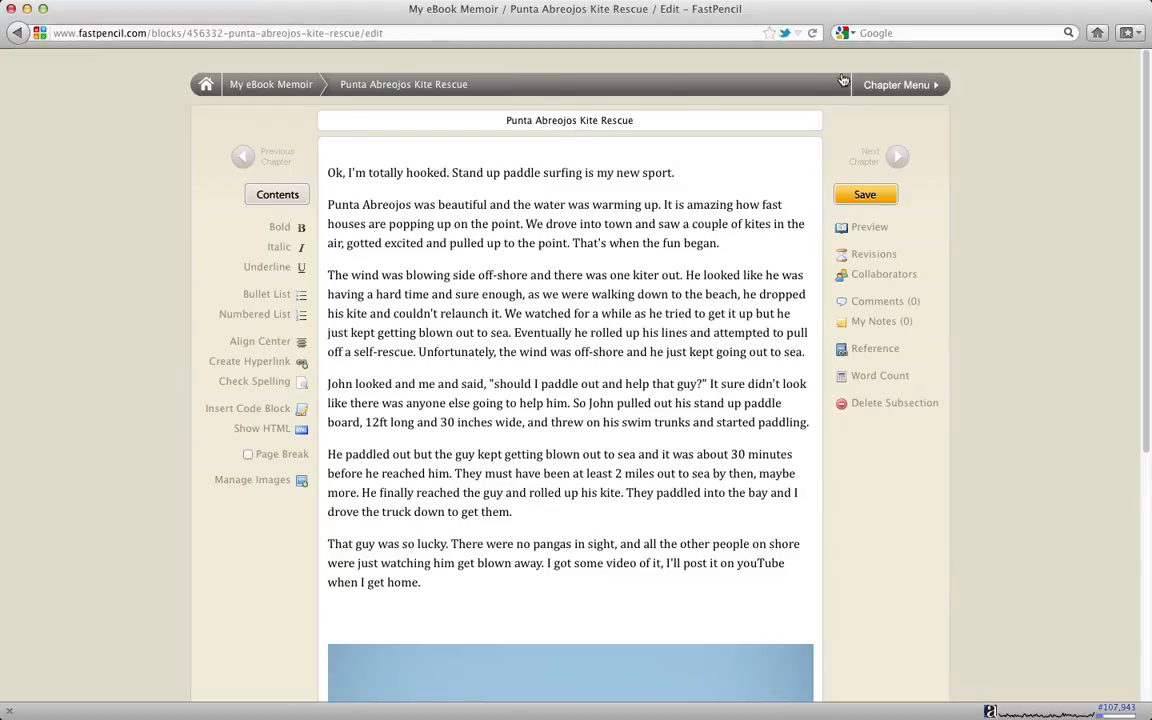
pyautogui.click(895, 84)
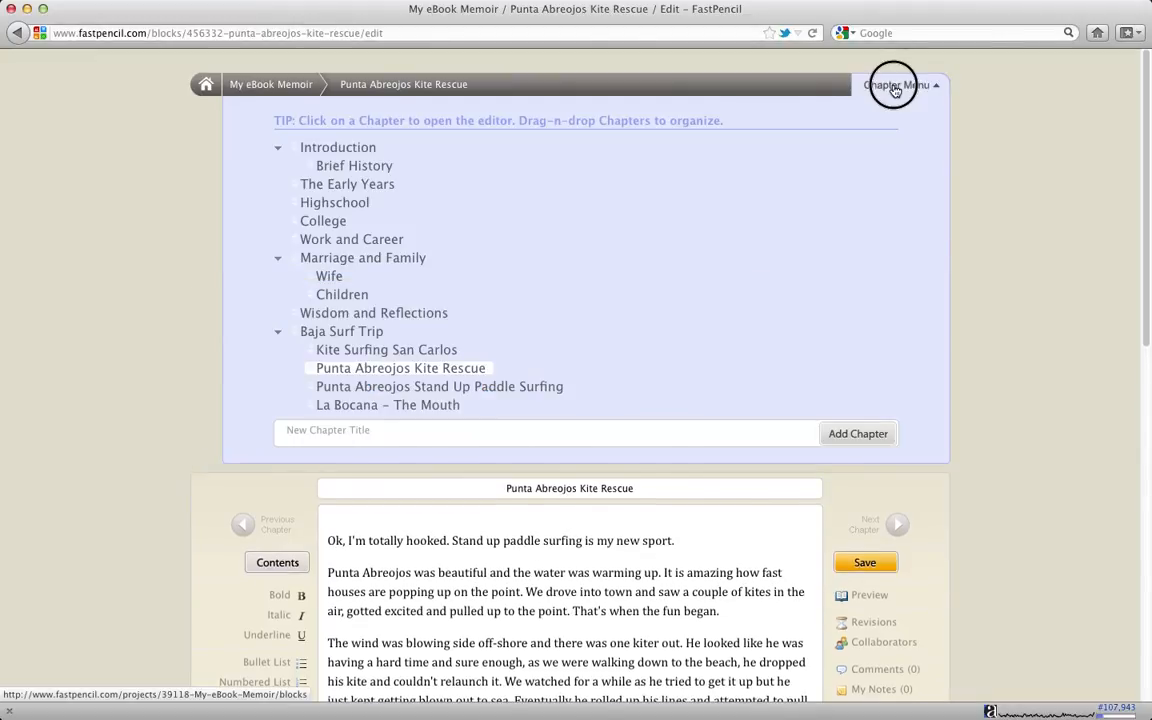
pyautogui.click(895, 84)
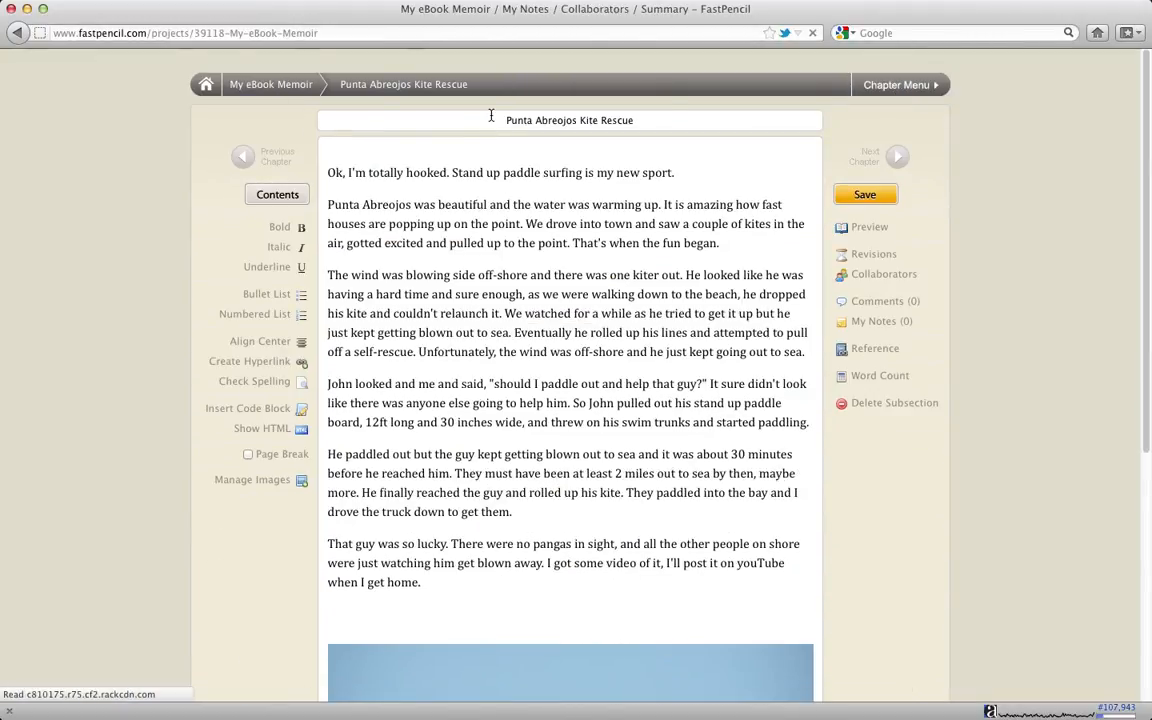
# Load the My eBook Memoir summary page showing 1,721 words across 15 chapters
pyautogui.click(271, 84)
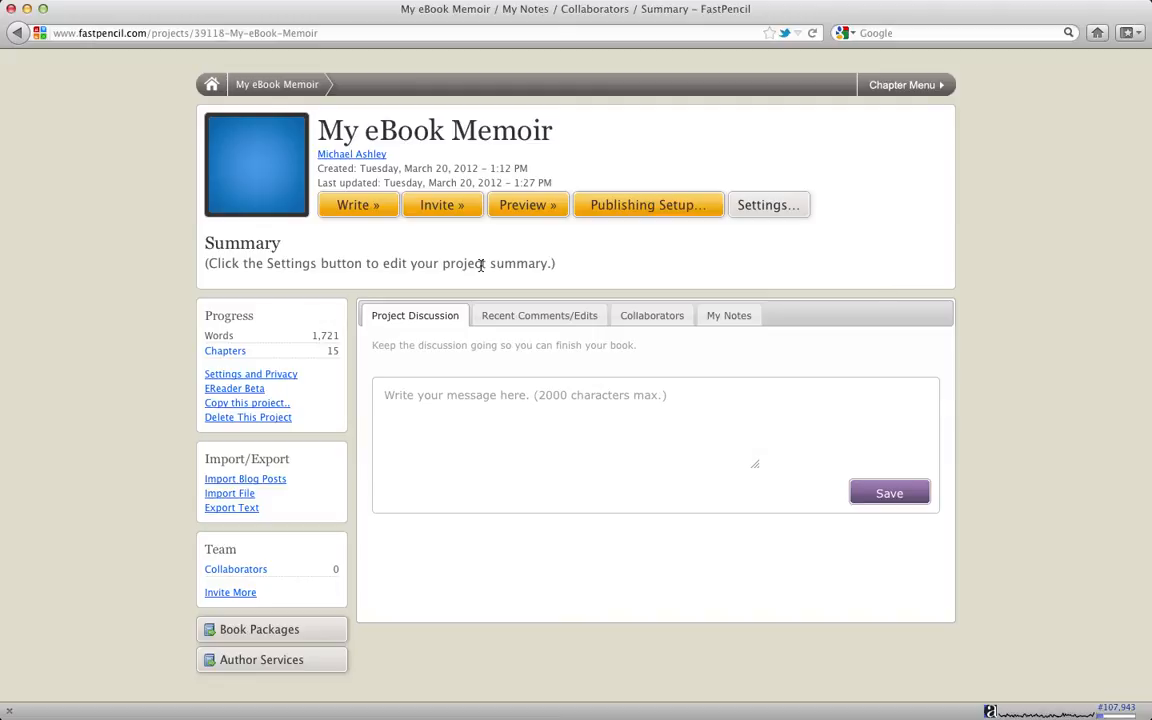
pyautogui.moveTo(507, 268)
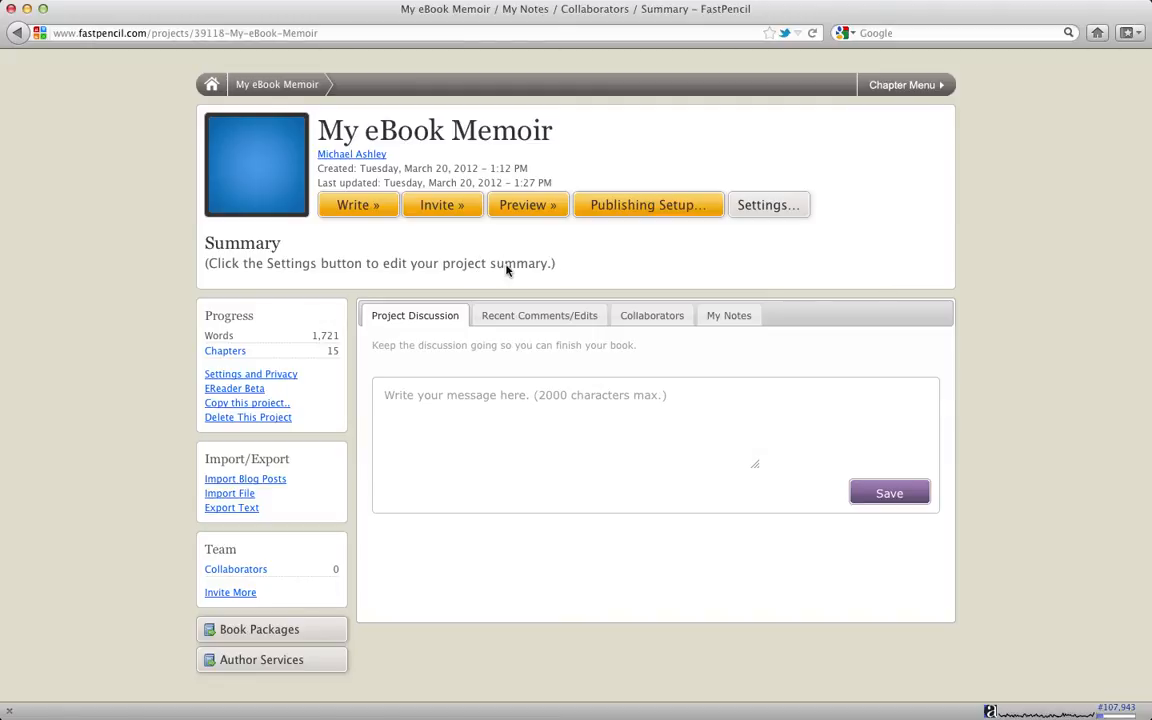
pyautogui.moveTo(875, 172)
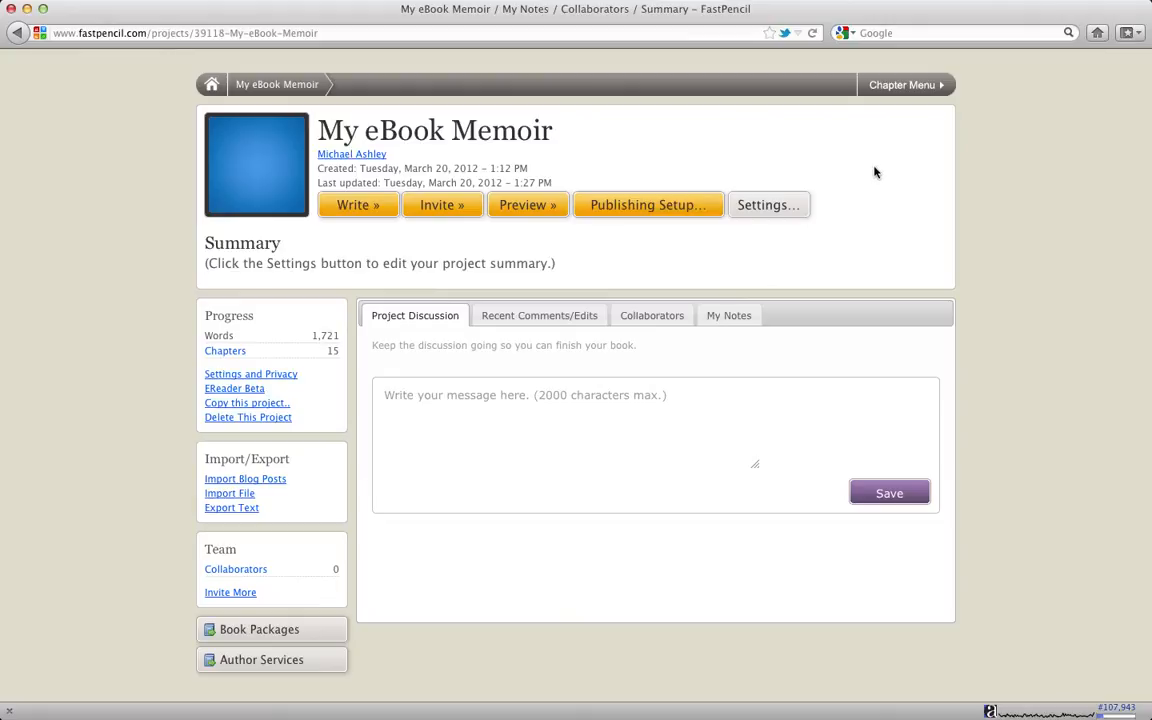